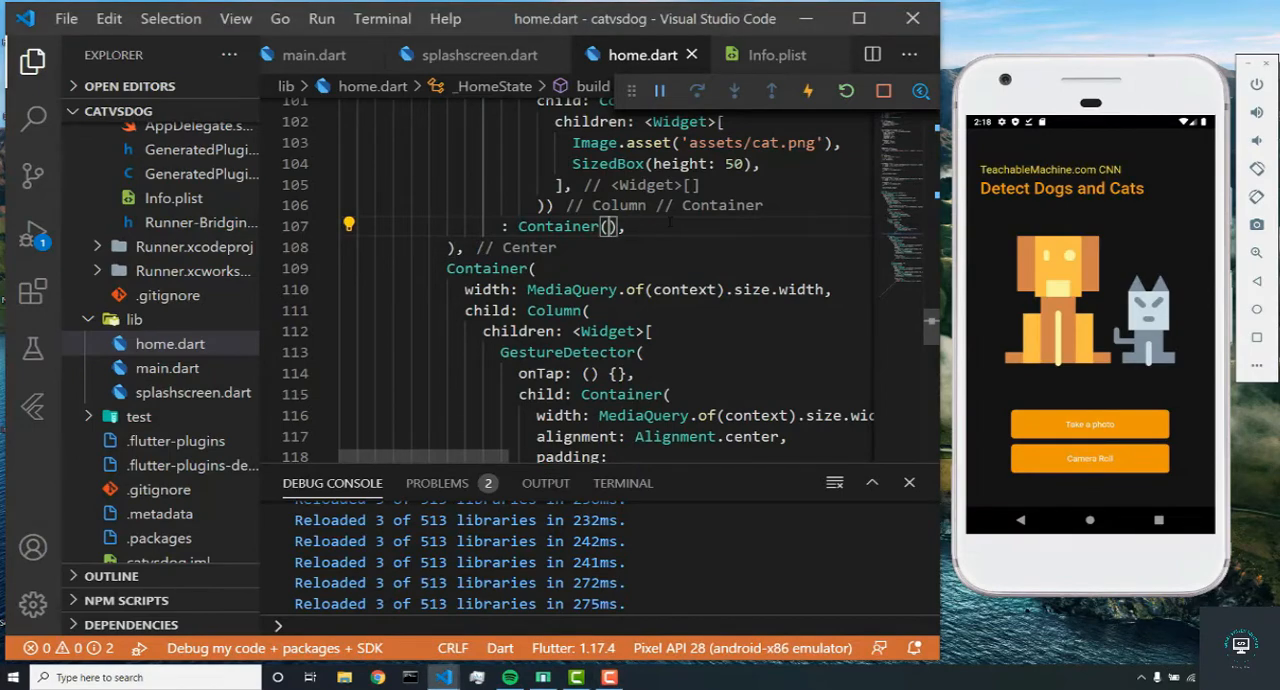
Step: In the else branch, add a Column with a 250-high Container showing Image.file(_image), then reformat
text(child:)
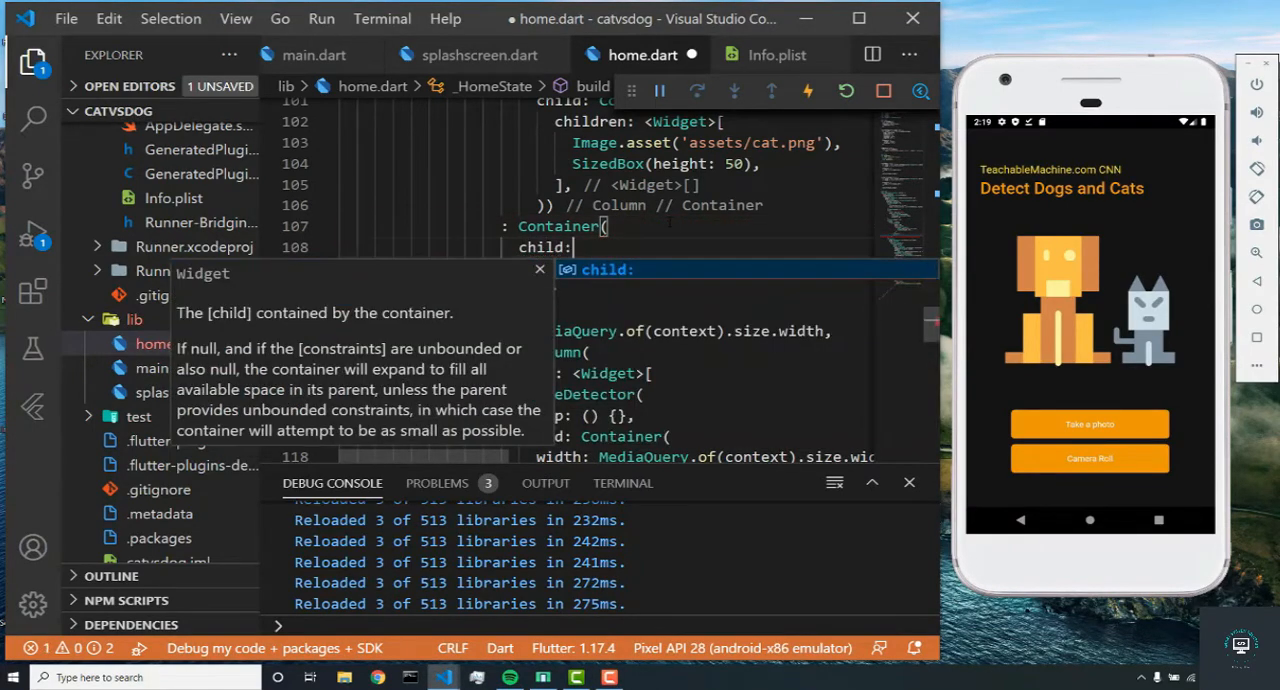
text(Column()
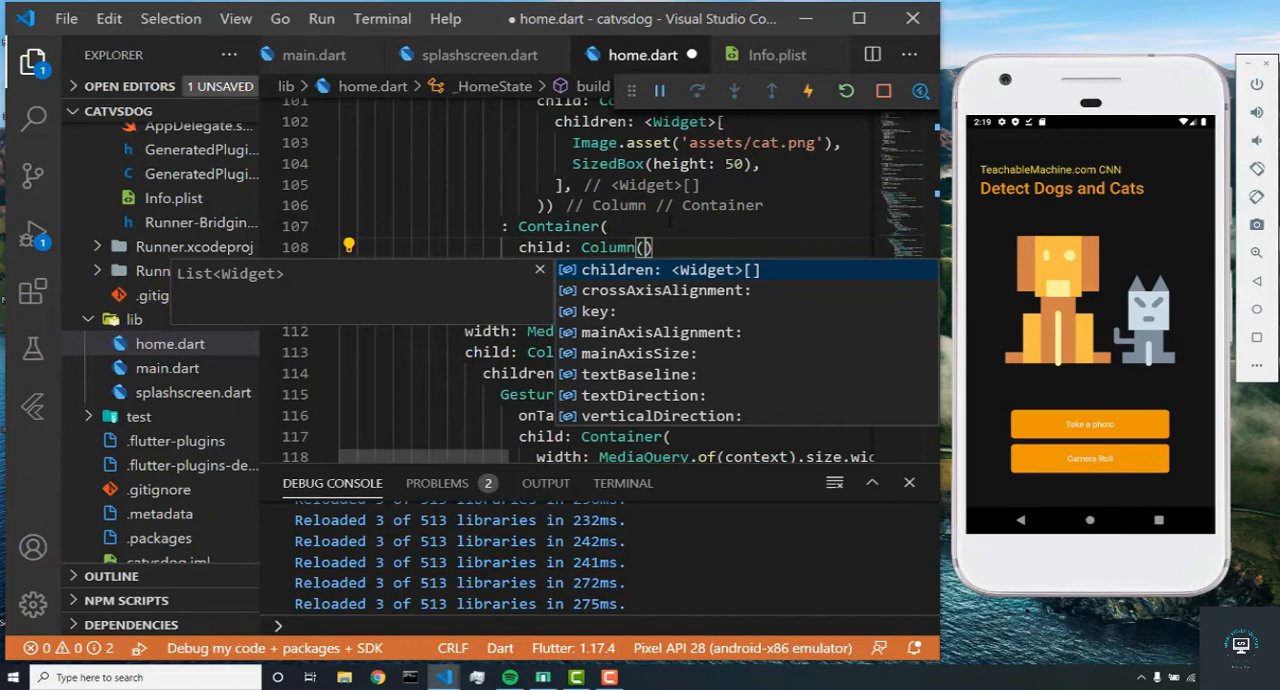
click(680, 270)
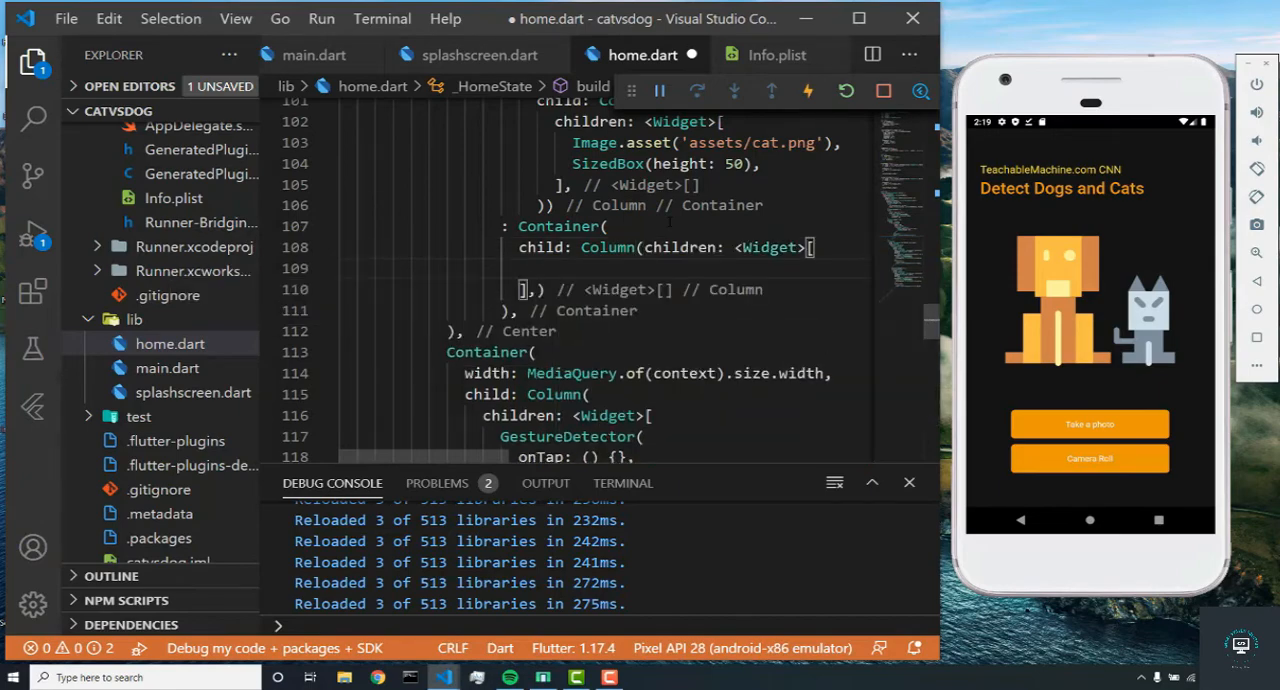
text(Container(height)
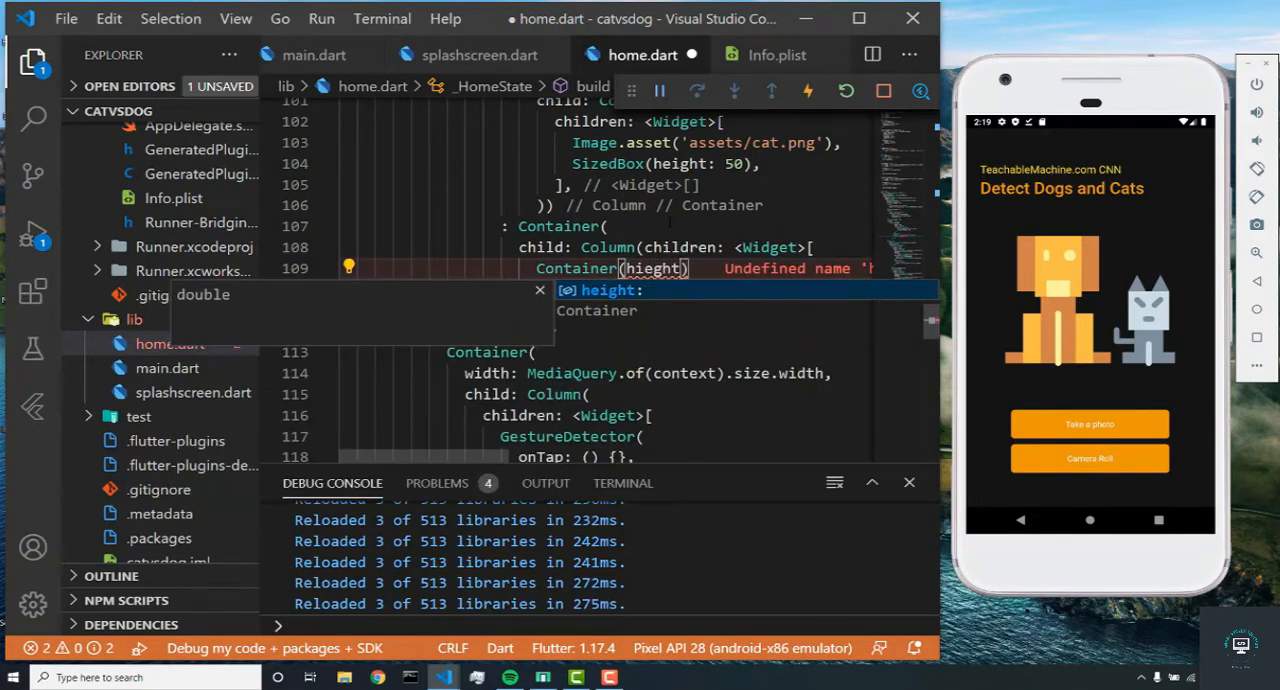
text(250,)
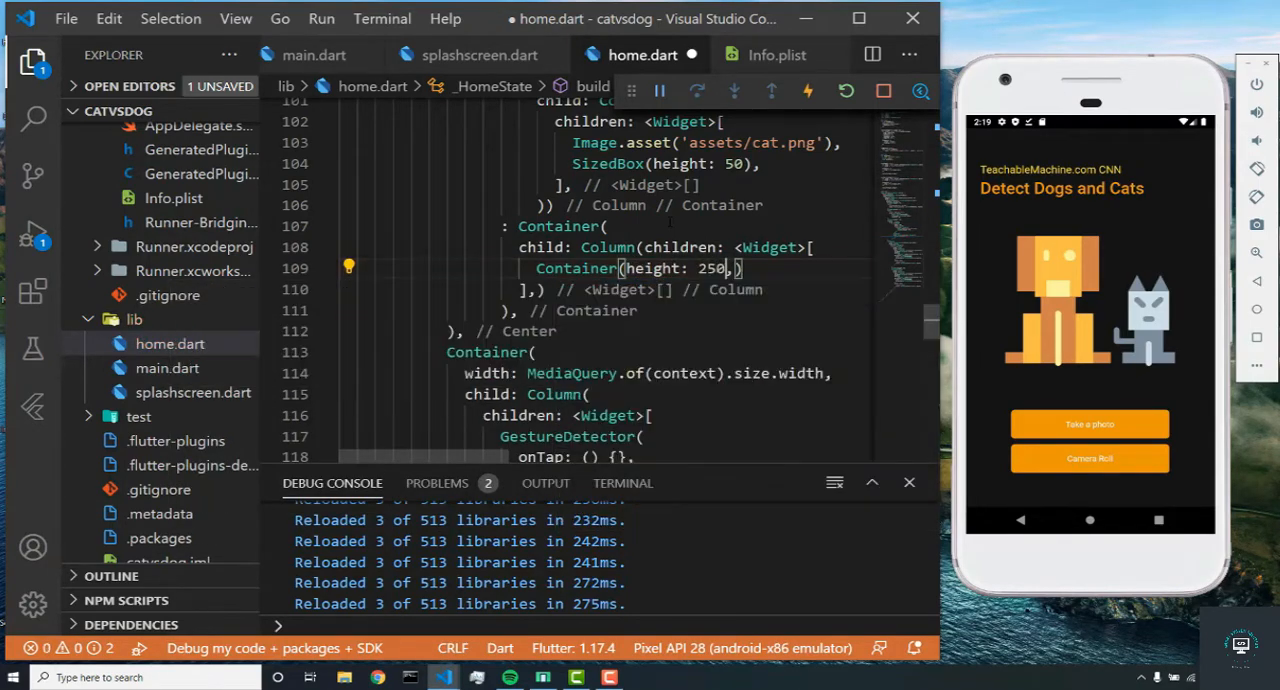
text(child:)
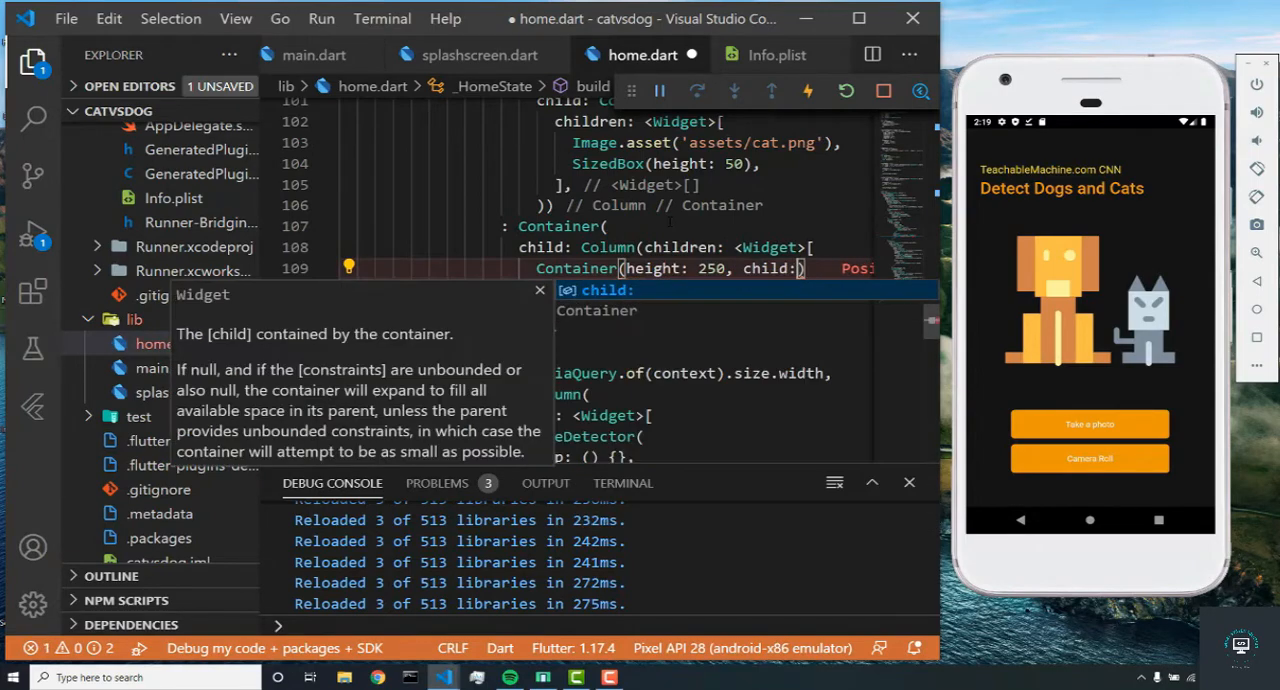
text(Image.file(_image)
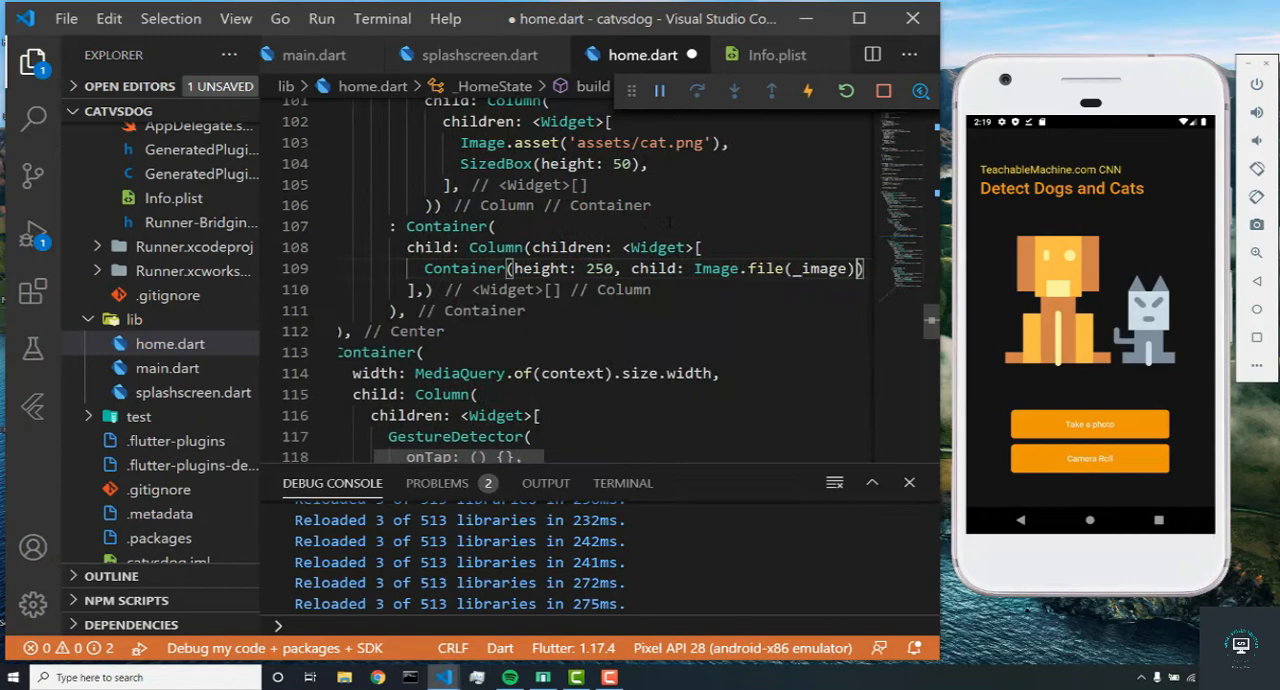
key(ctrl+s)
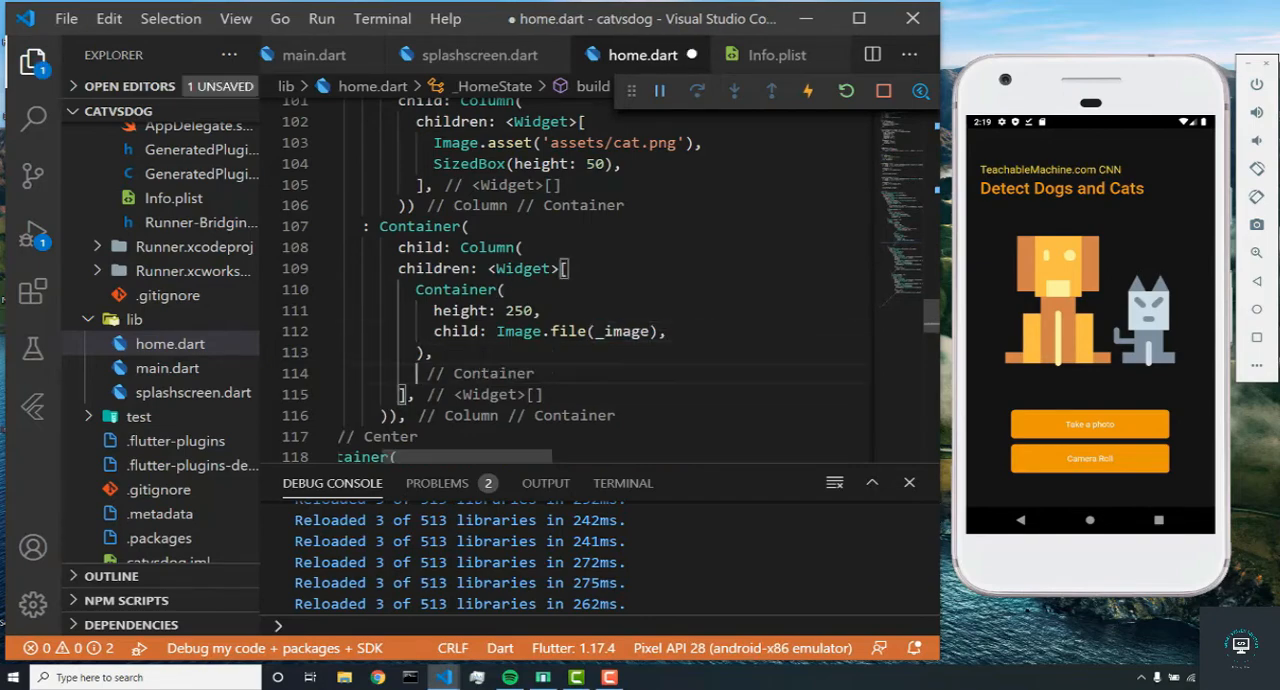
Step: Add SizedBox(height: 20) and _output != null ? Text('${_output[0]}') : Container(), then save
text(SizedBox)
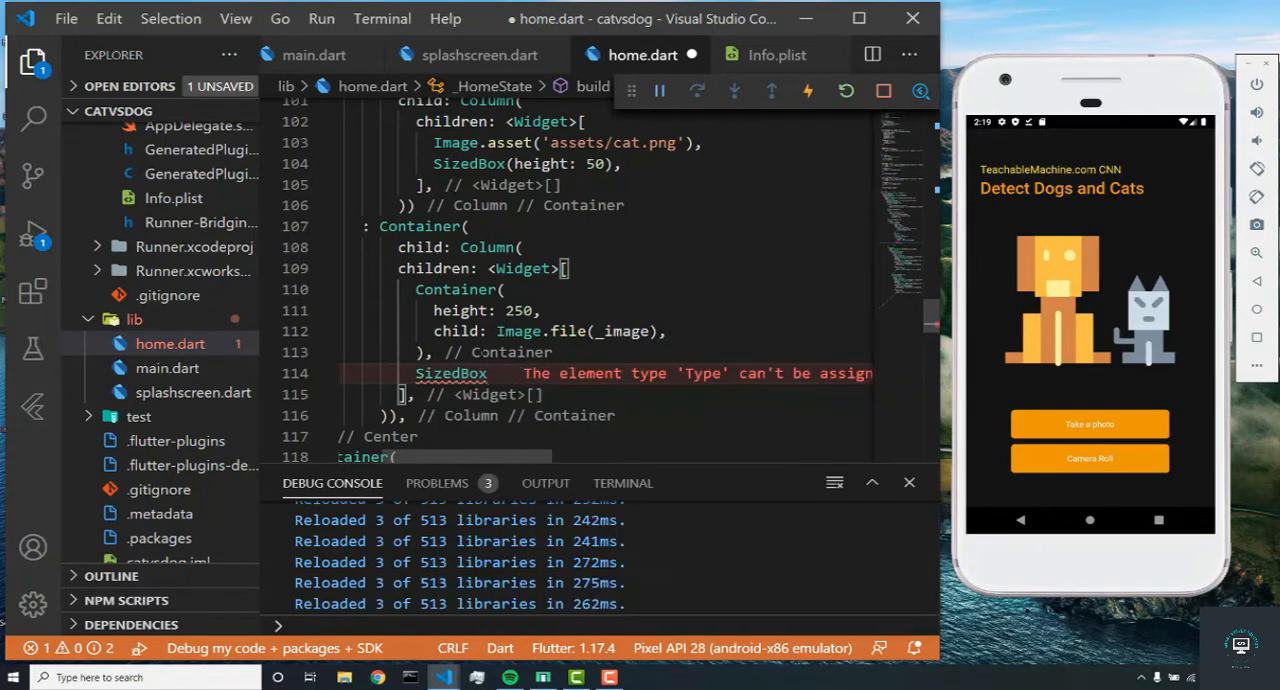
text((height: 20),)
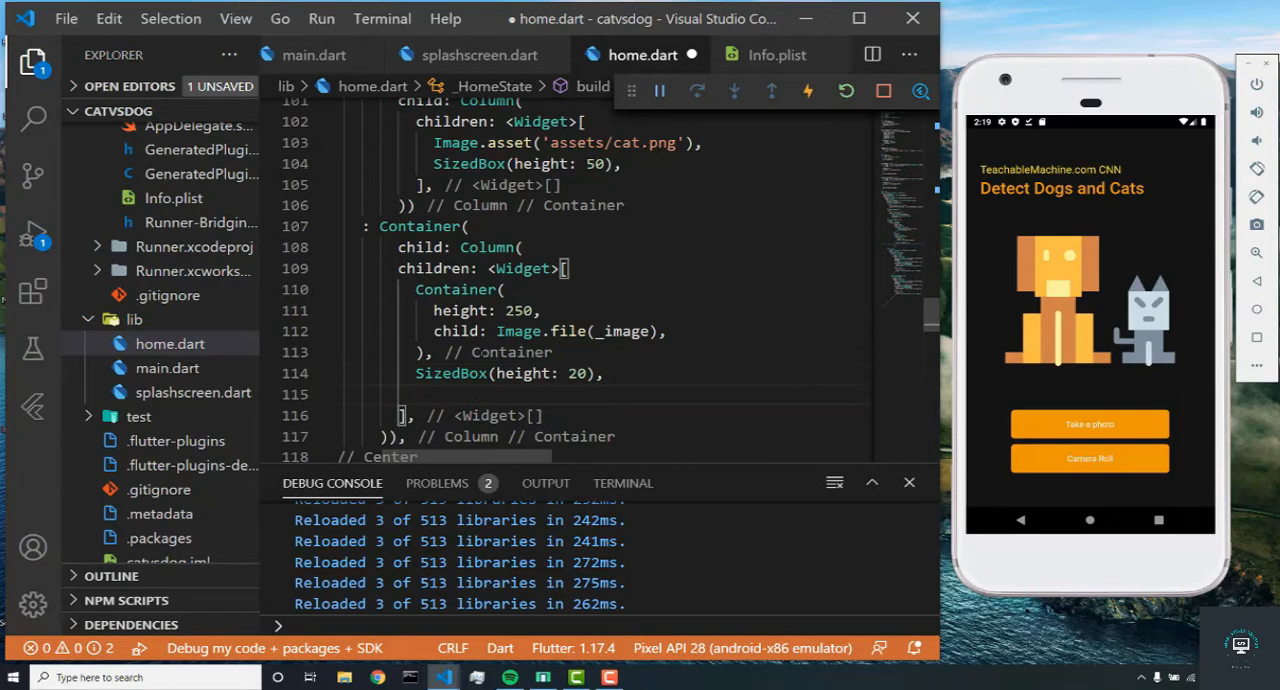
click(417, 394)
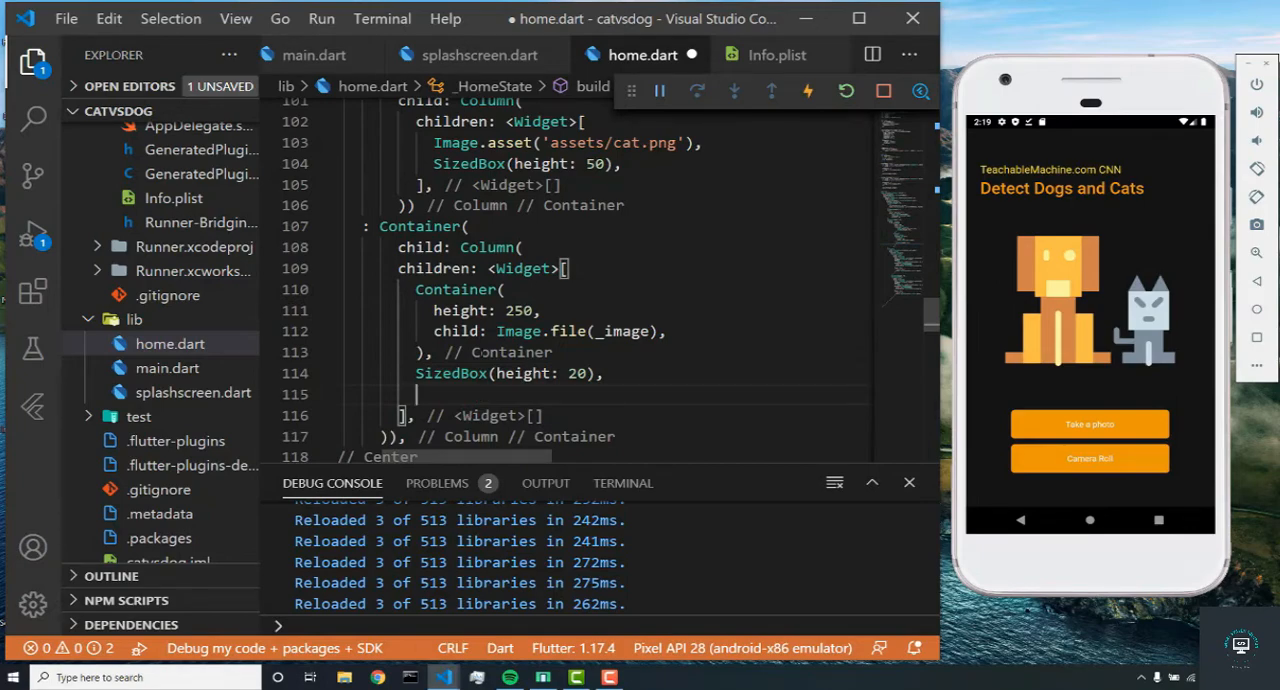
text(_output)
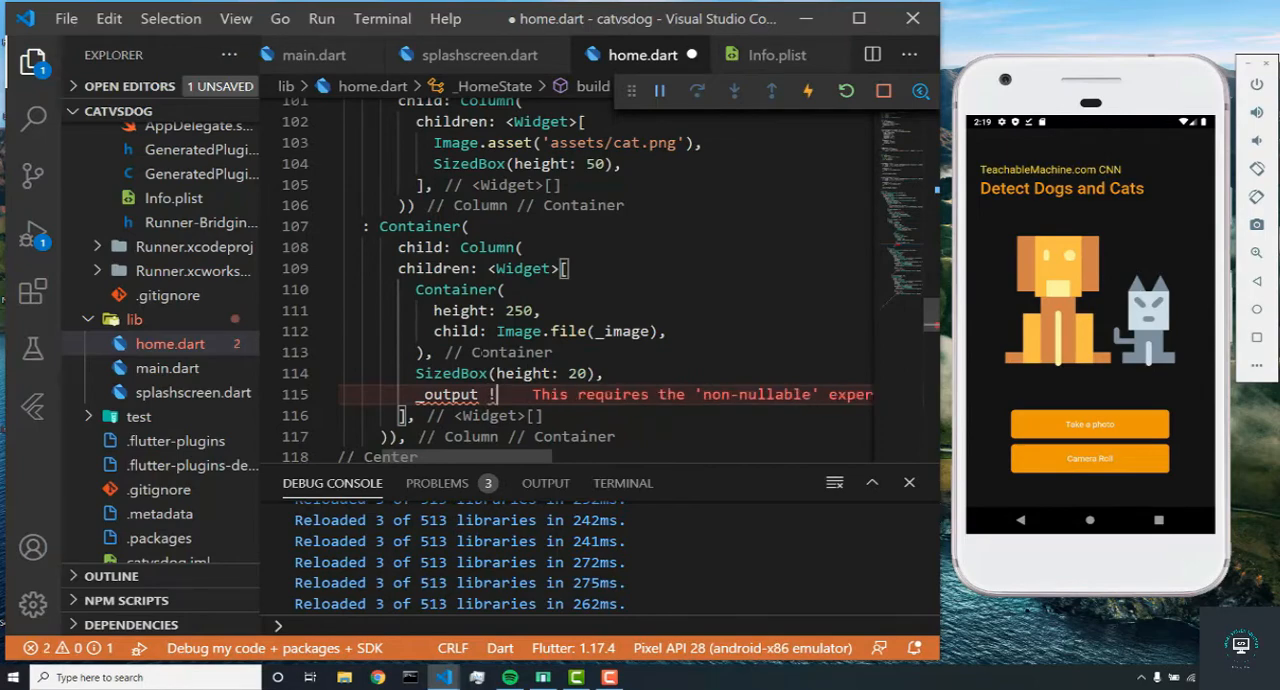
text(!= null ? Text('{_output)
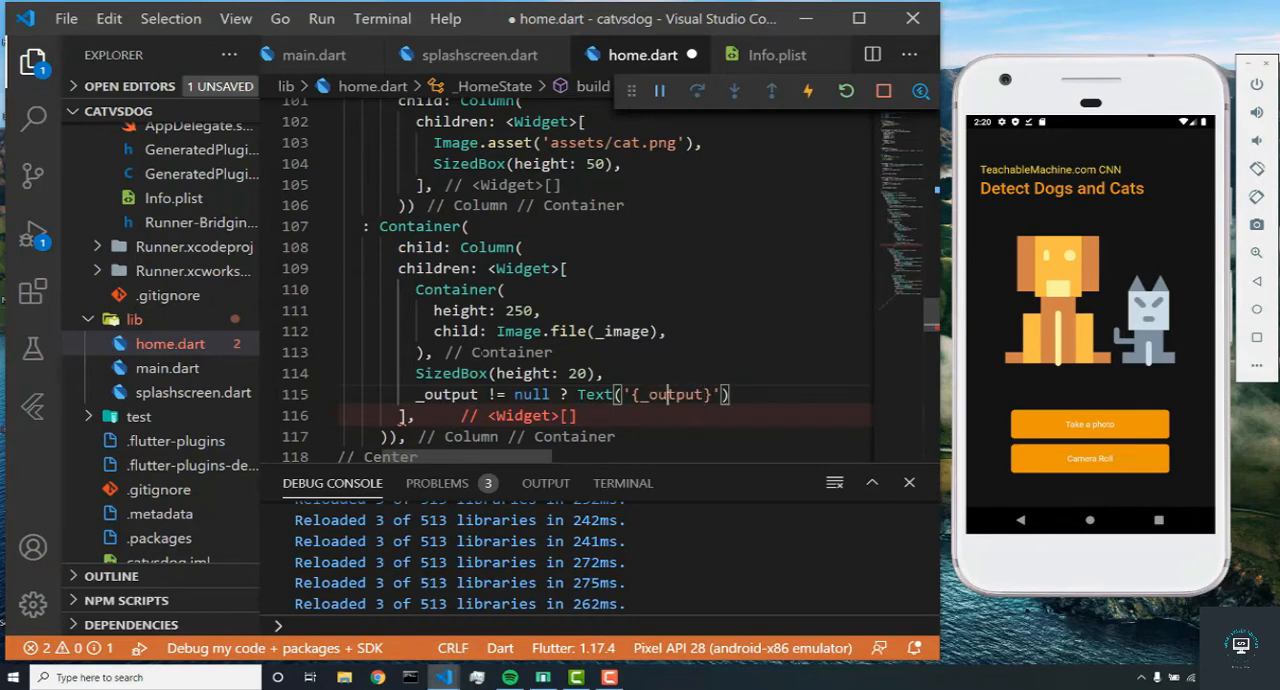
text($)
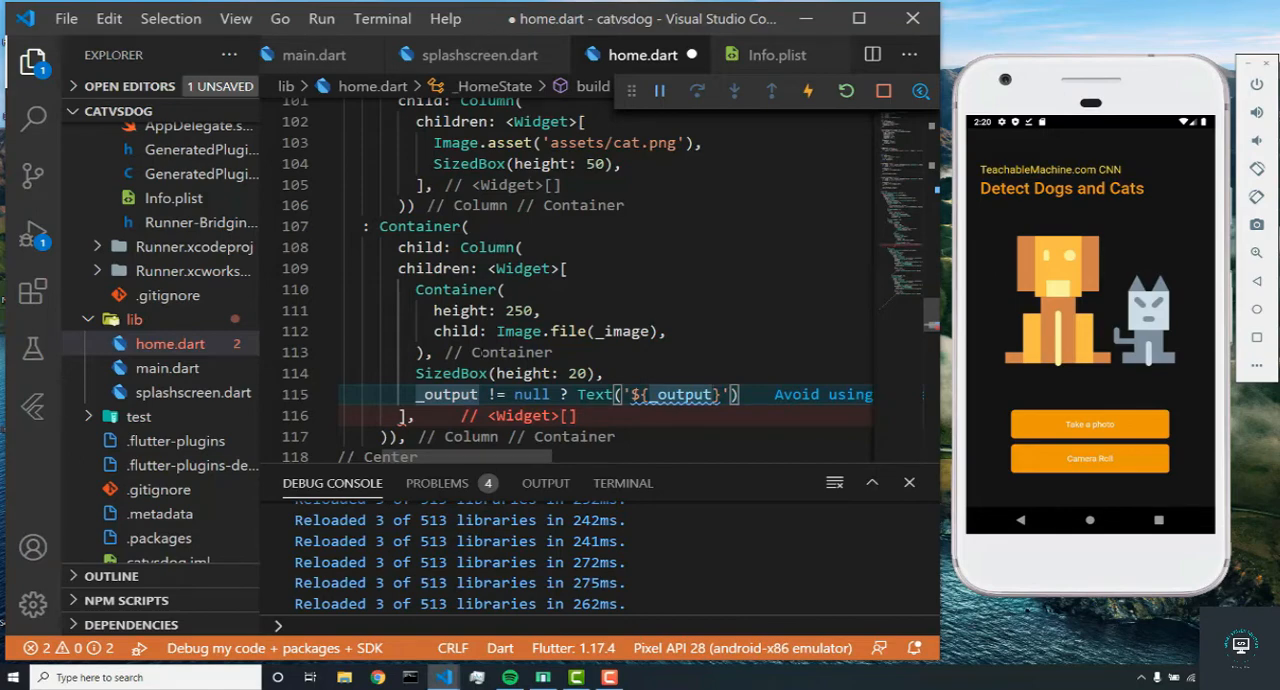
text([0])
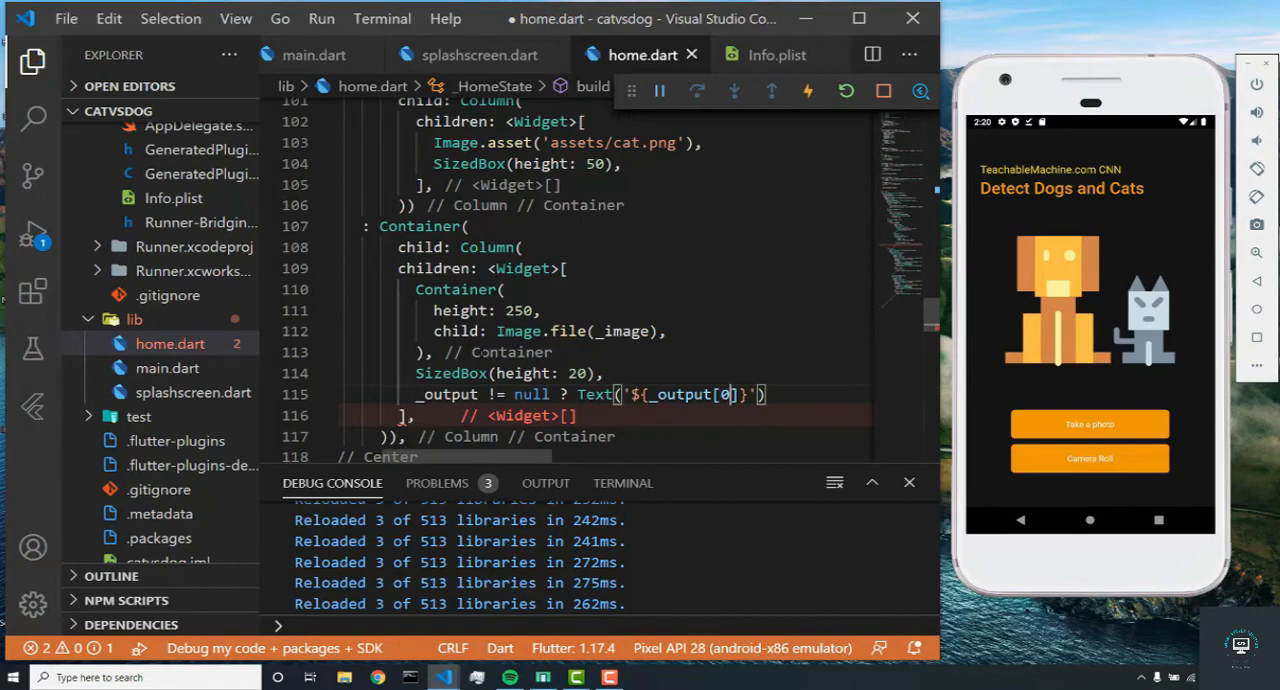
key(ctrl+s)
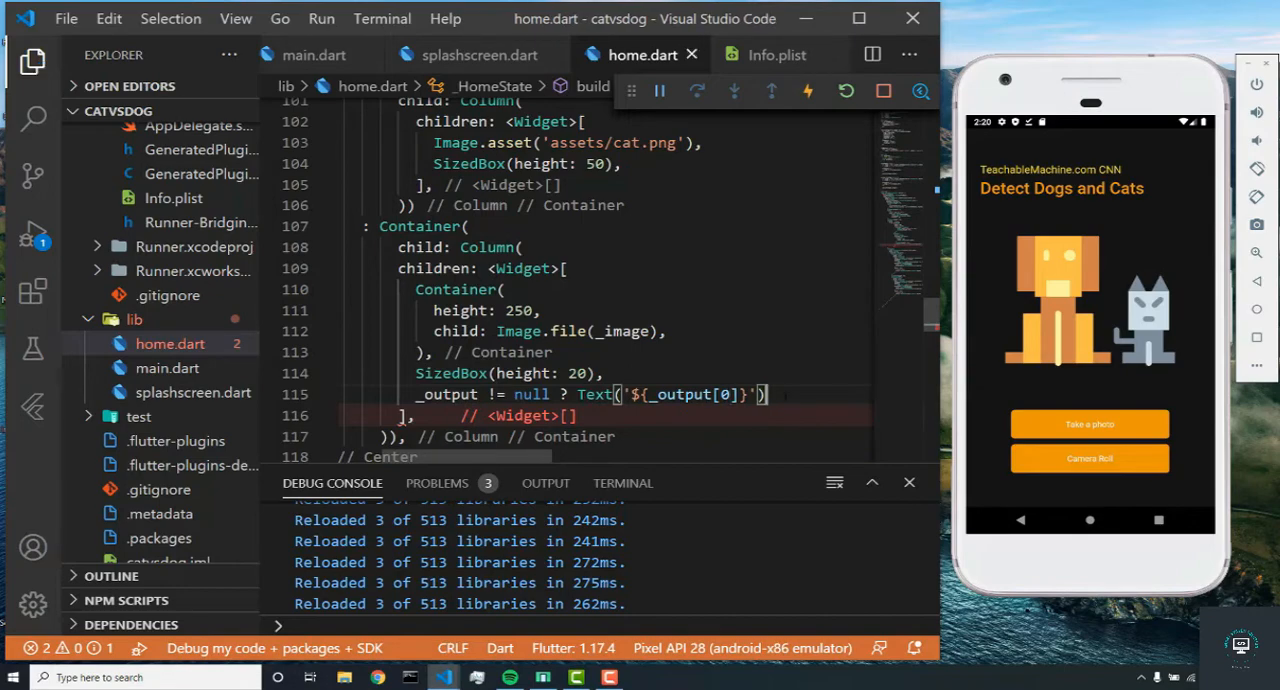
text(;)
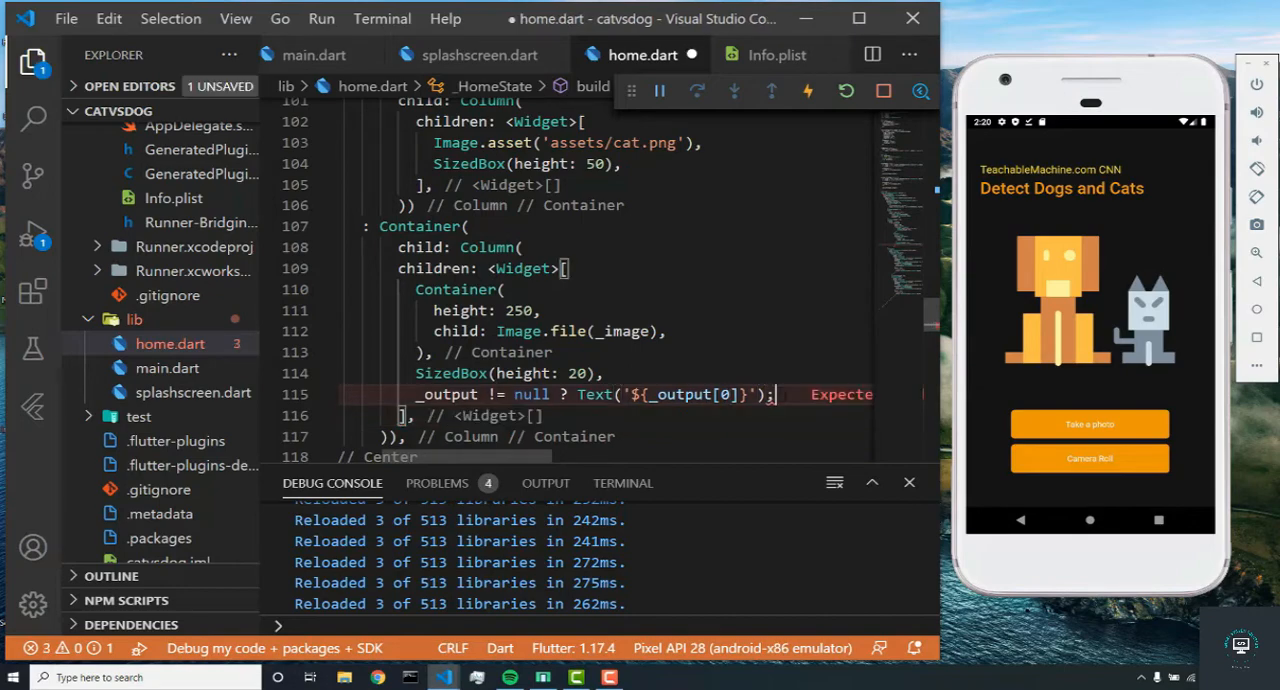
key(Backspace)
text( : Container()
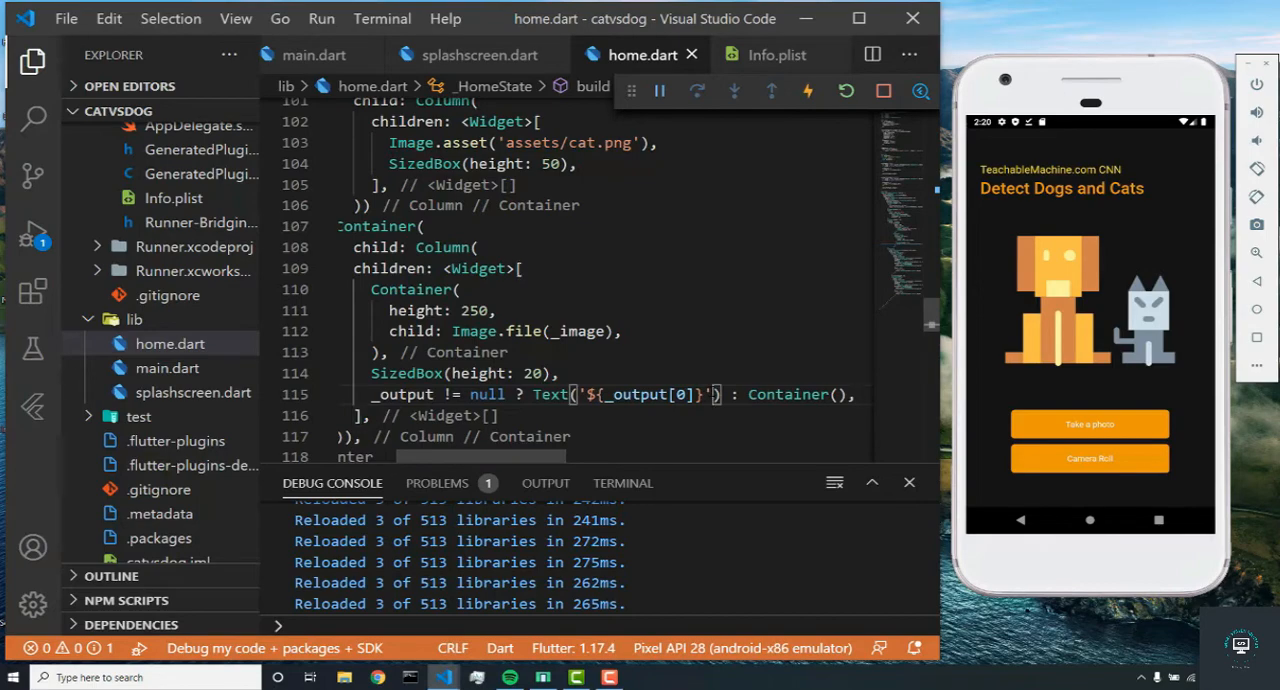
Step: Style the result Text with TextStyle(color: Colors.white, fontSize: 20) and save to hot reload
text(, style: TextStyle(color:)
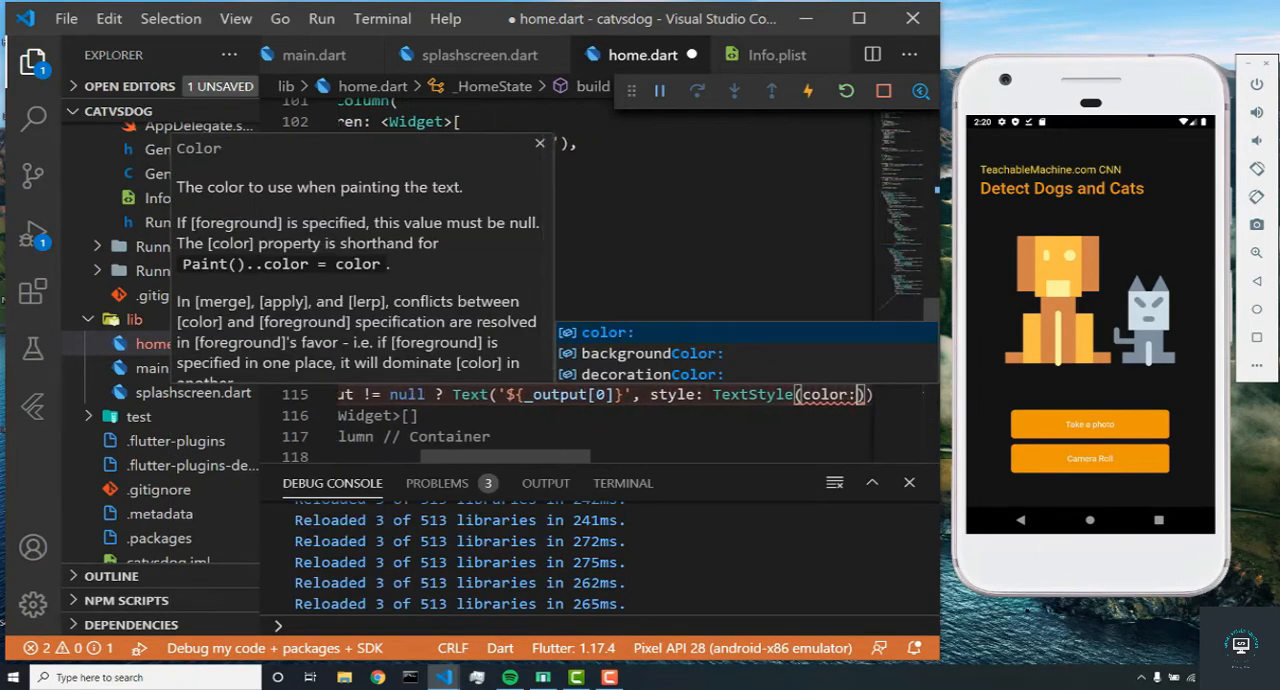
text(Colors.white, fontSize:)
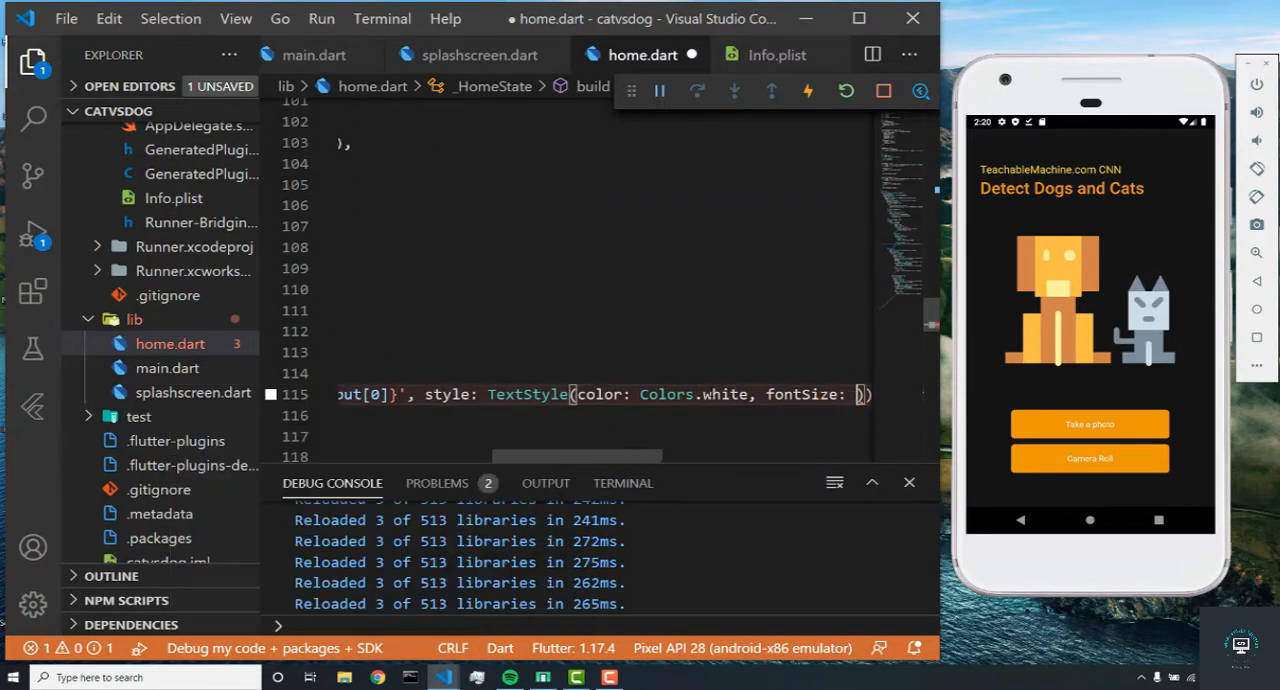
key(ctrl+s)
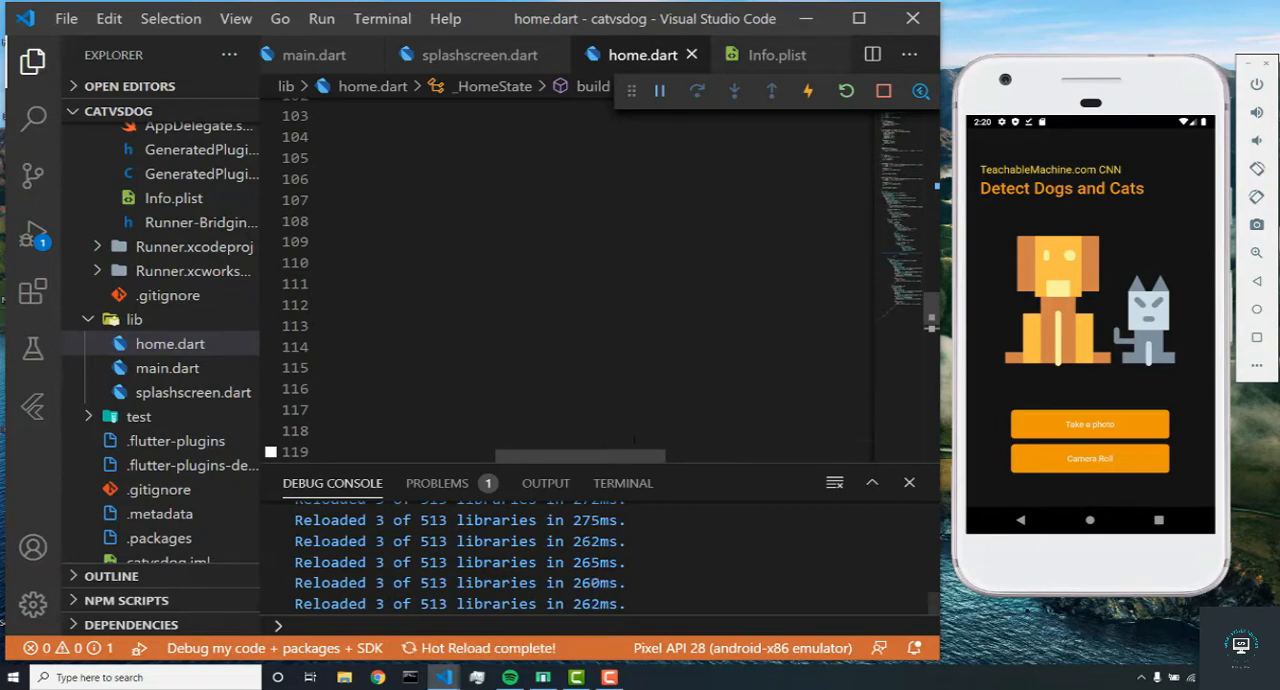
scroll(down, 3)
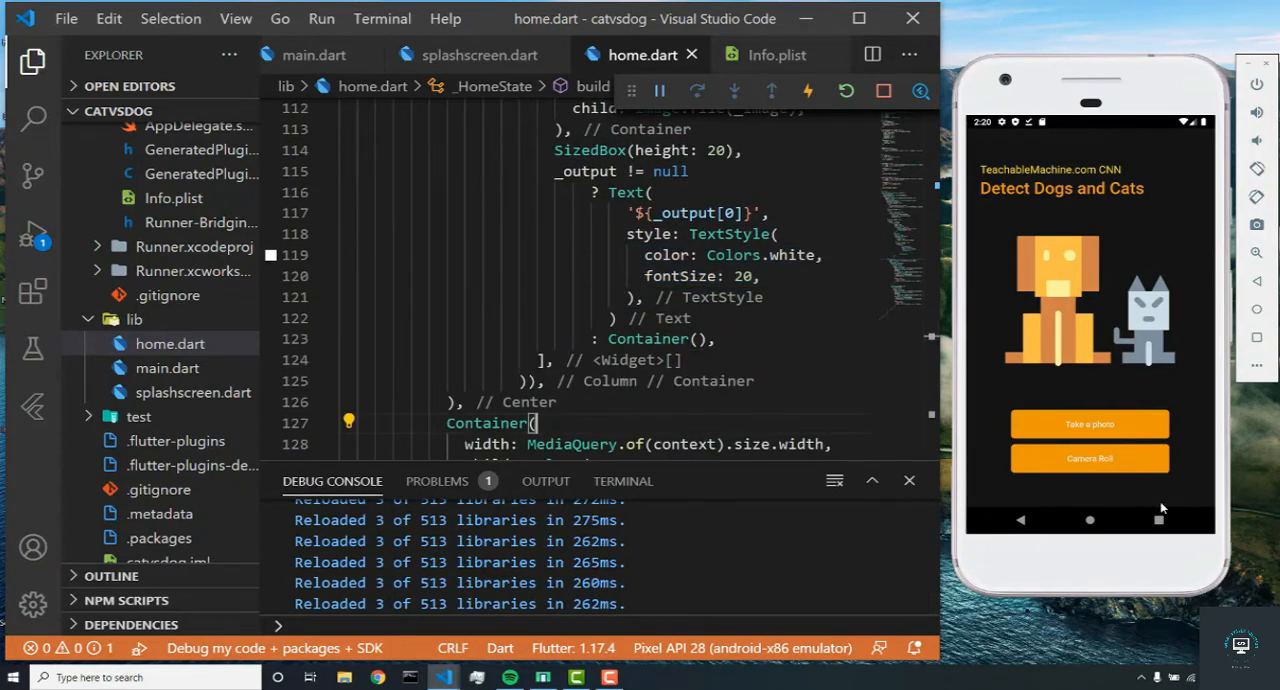
mouse_move(1160, 520)
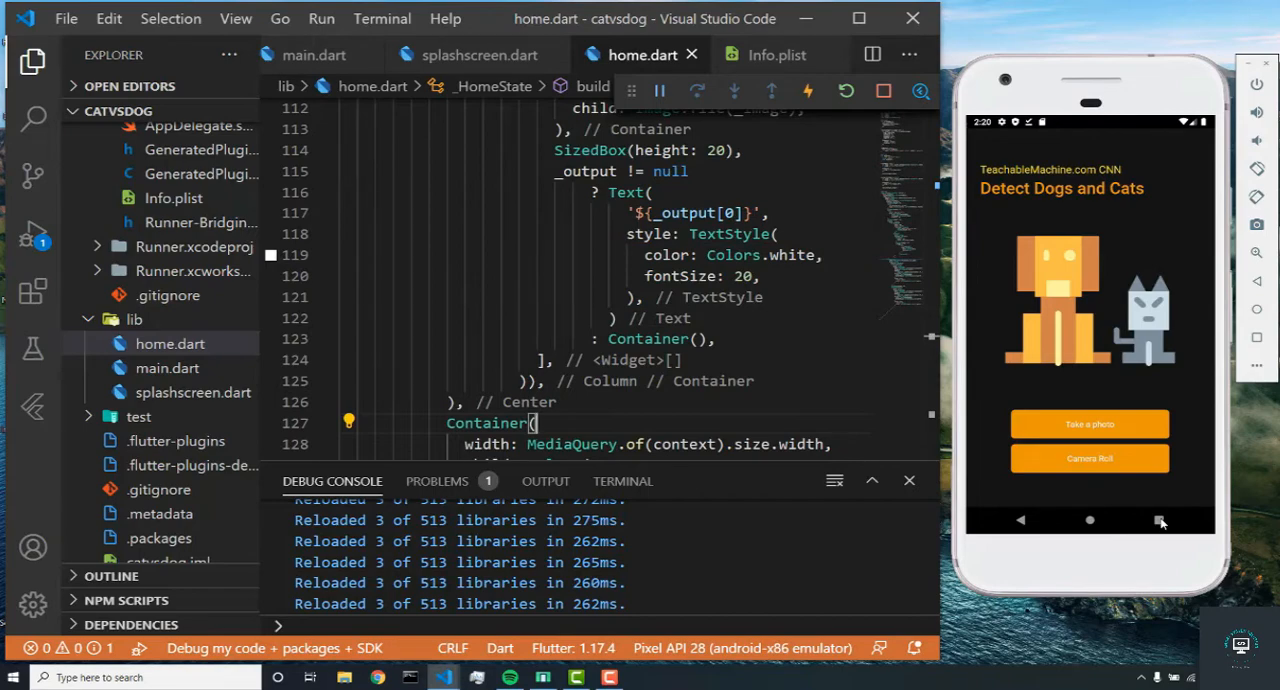
click(1089, 519)
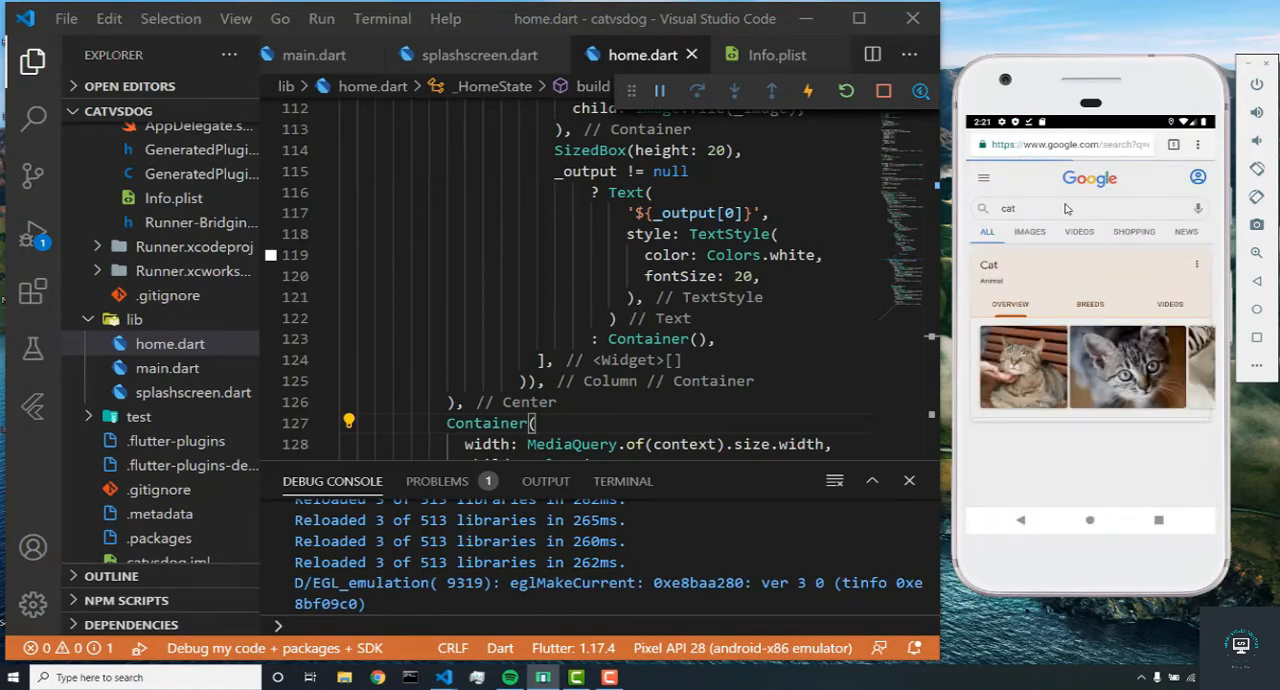
click(1050, 208)
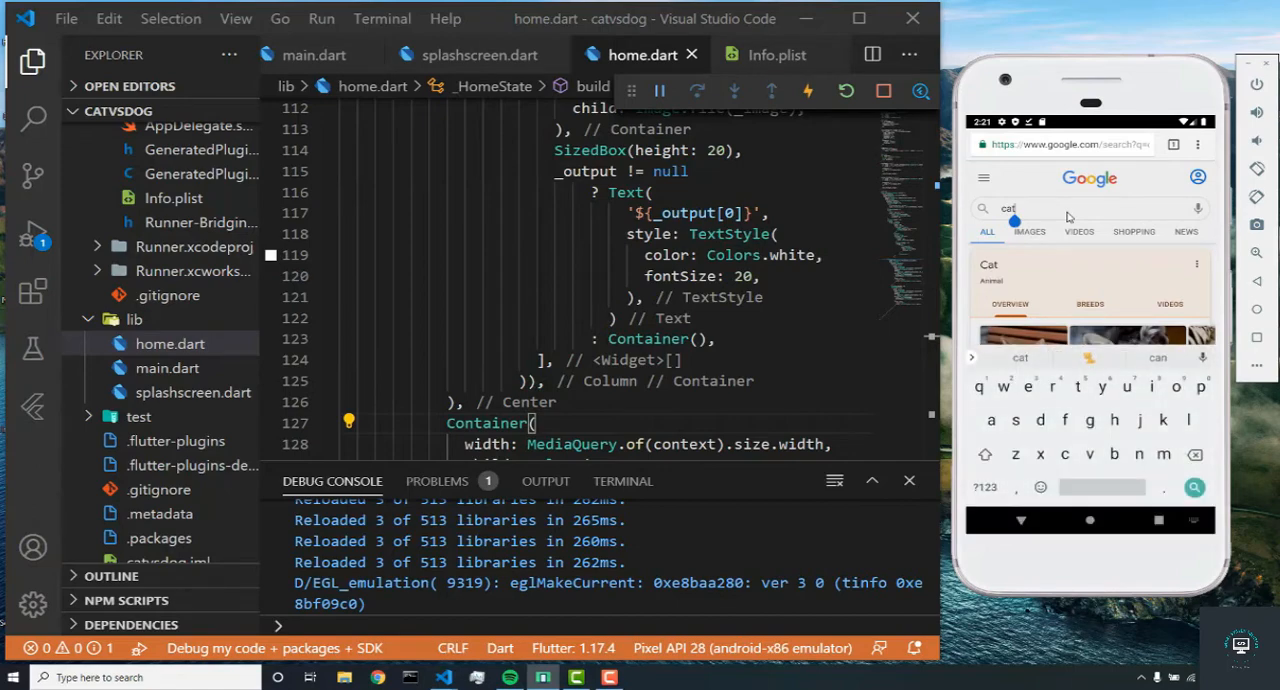
click(1060, 208)
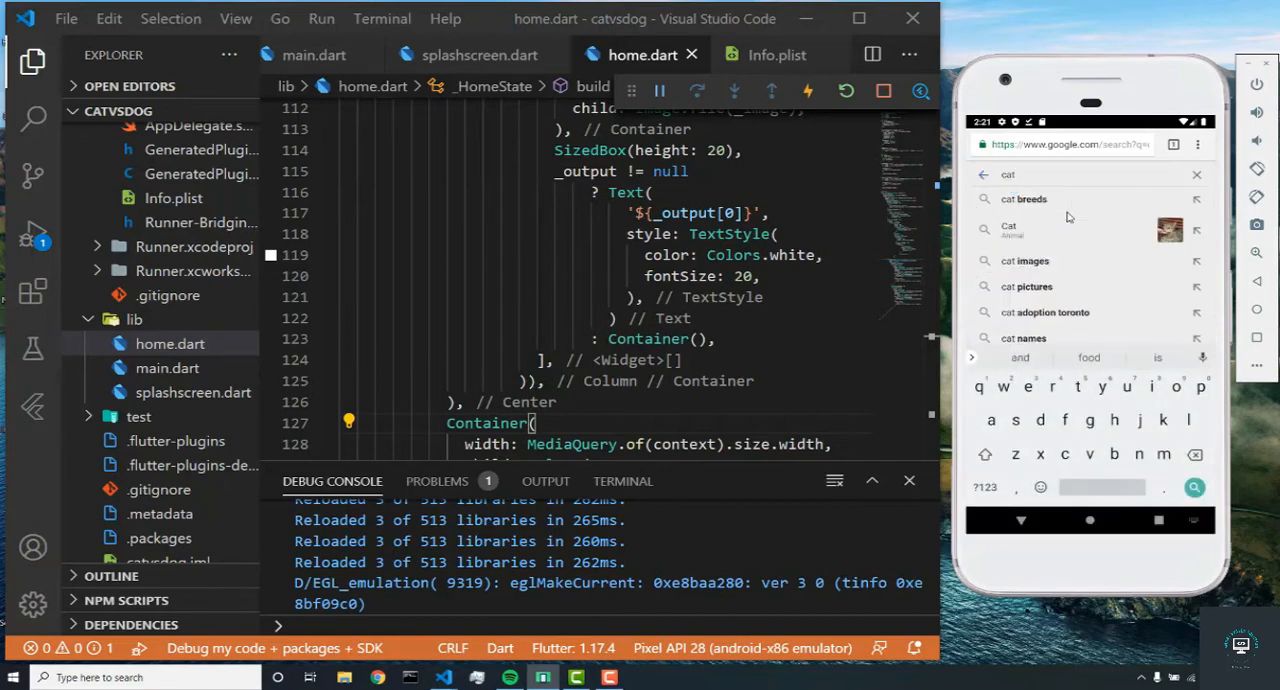
text(ragdoll)
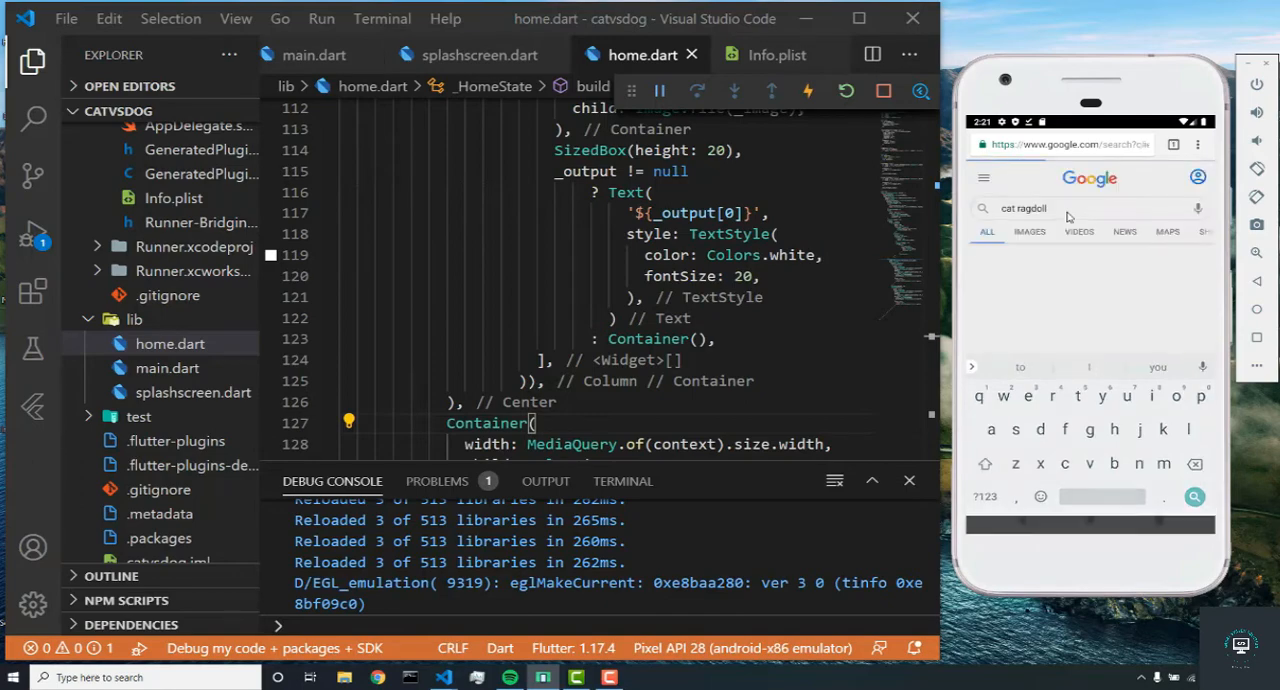
click(1194, 496)
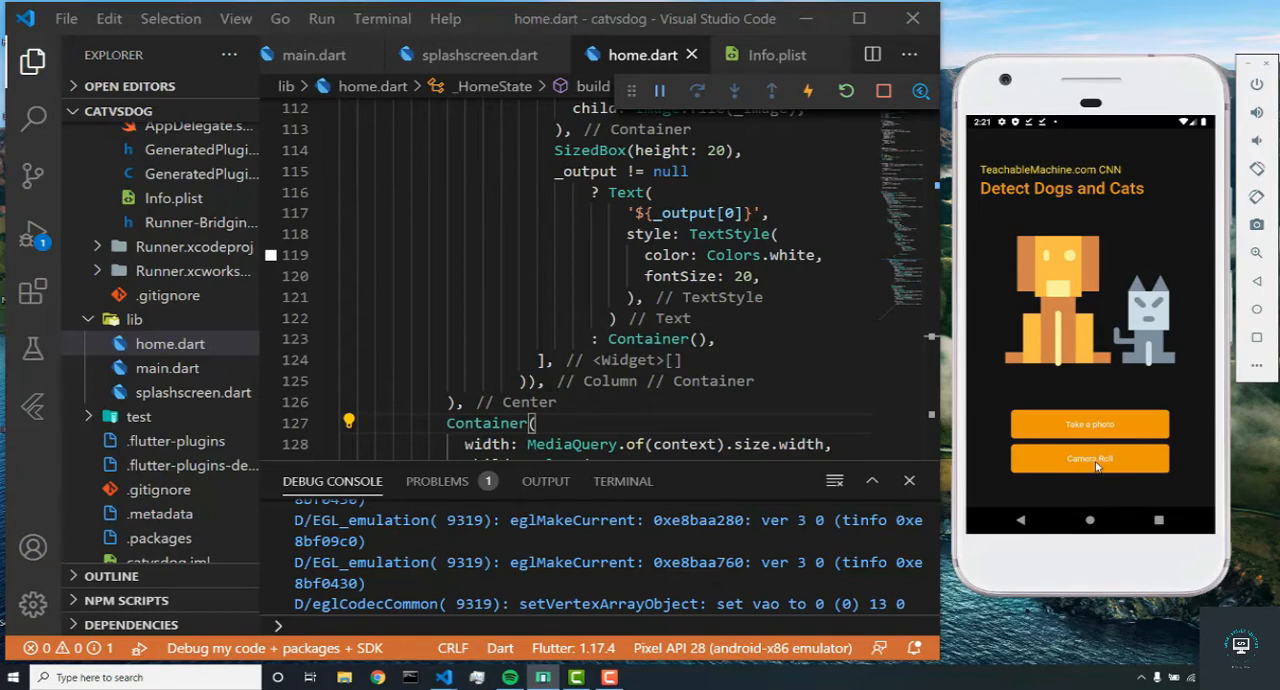
scroll(down, 3)
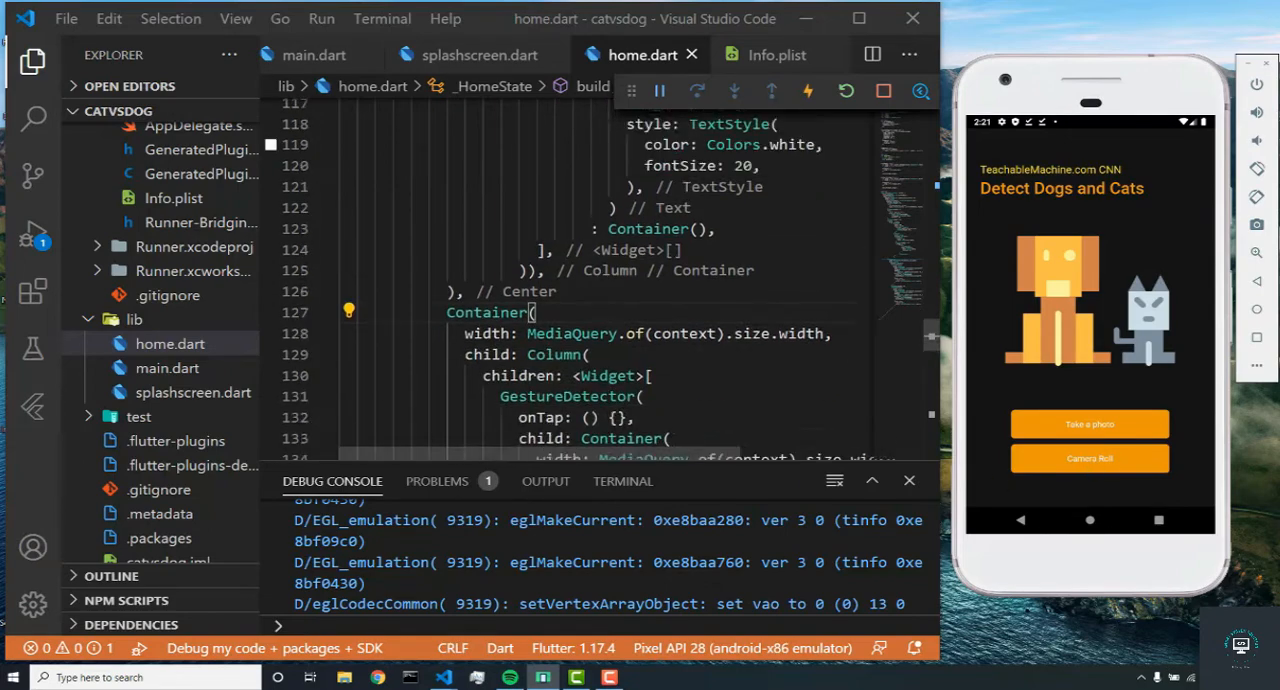
Step: Make the 'Take a photo' onTap call pickImage, save, and test photo picking in the app
scroll(up, 3)
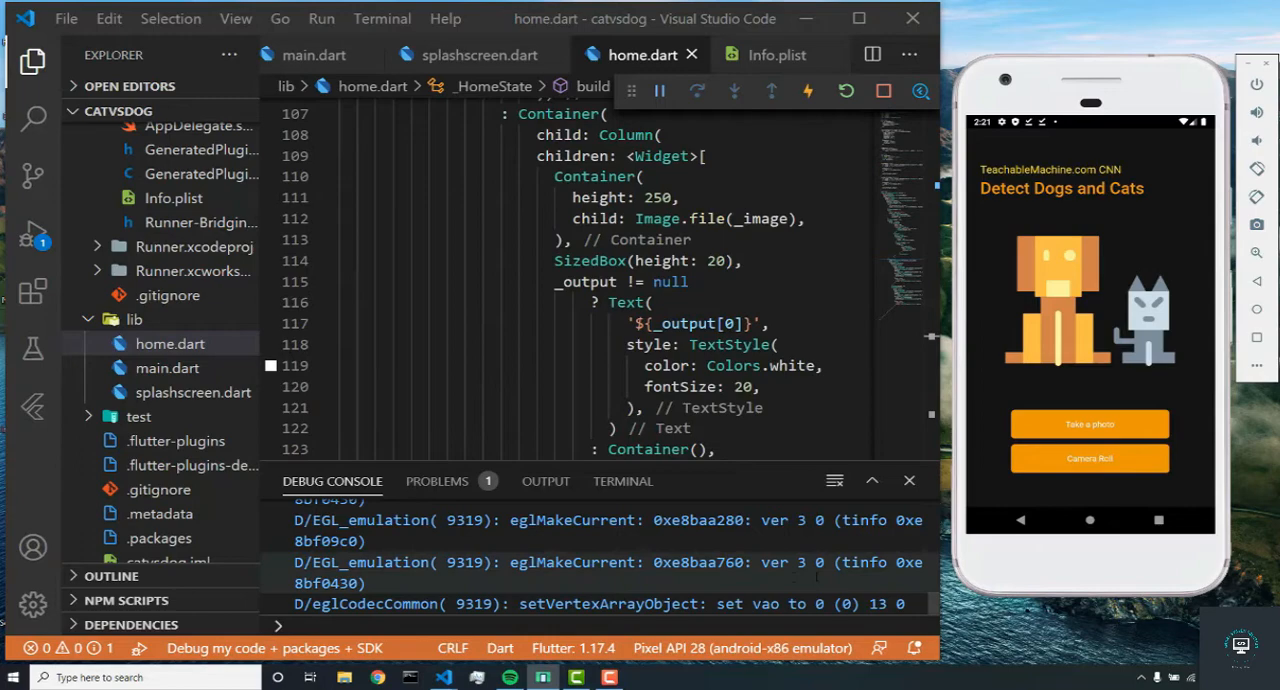
scroll(down, 3)
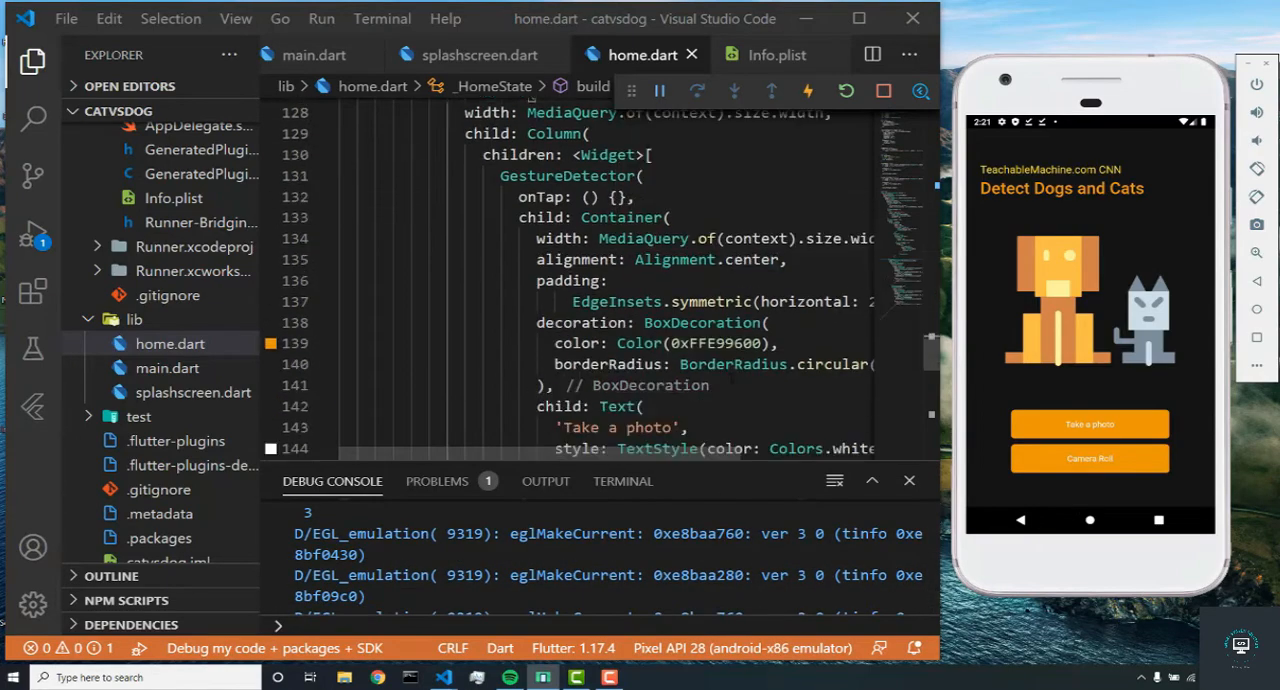
scroll(down, 3)
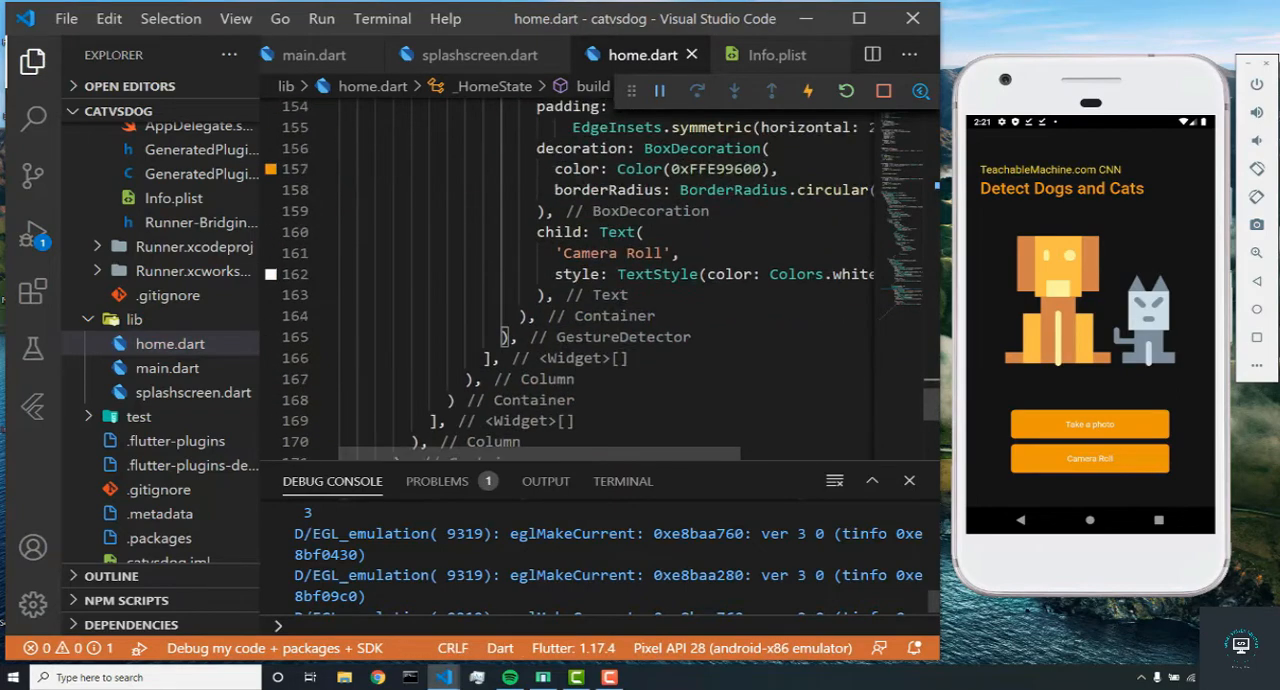
scroll(up, 3)
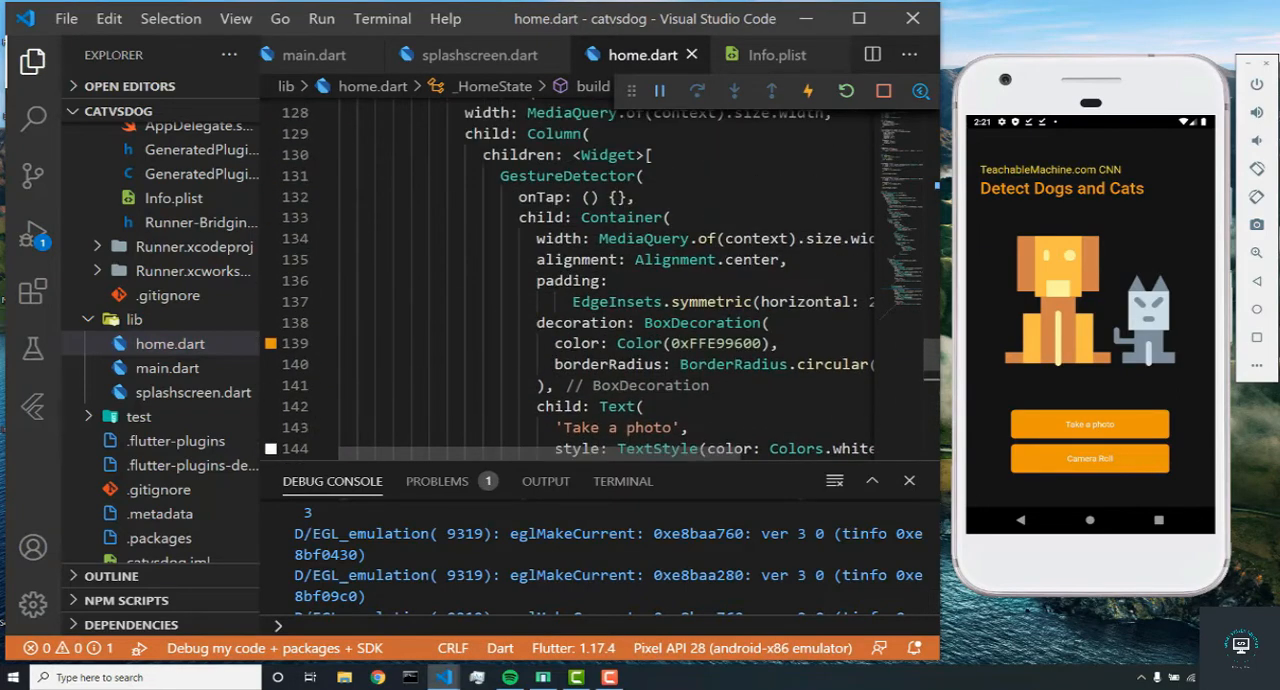
double_click(602, 197)
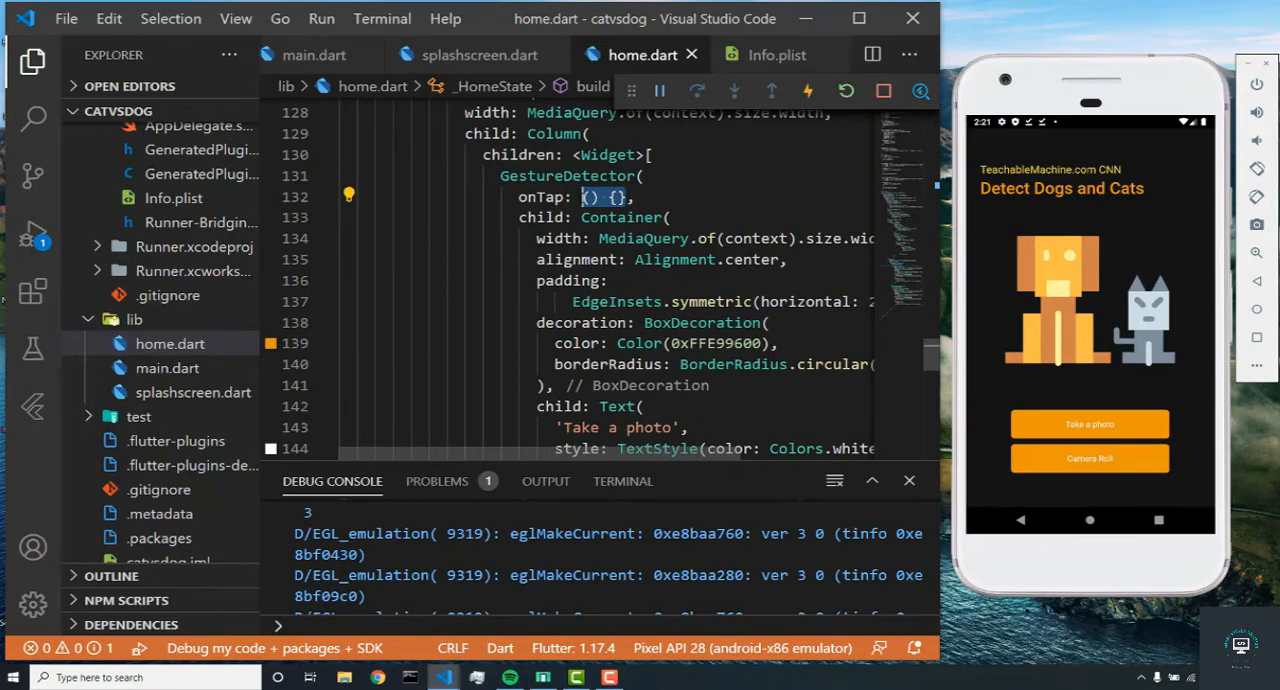
text(pickImage()
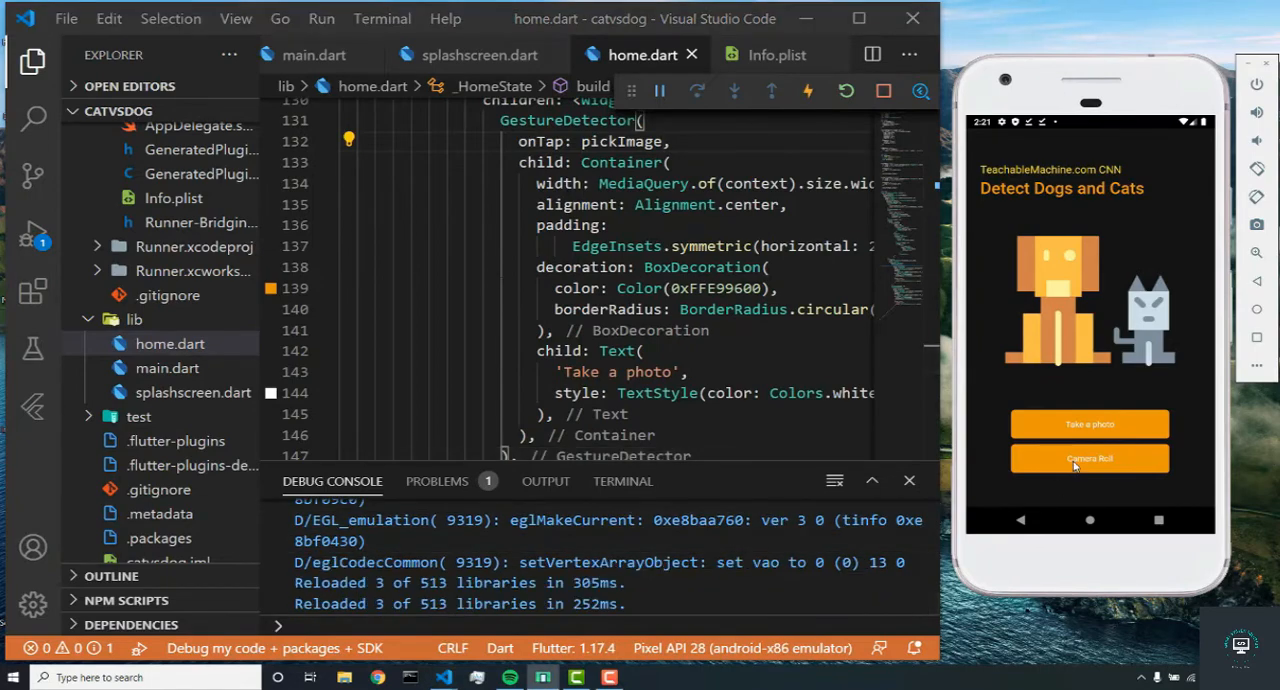
click(1089, 458)
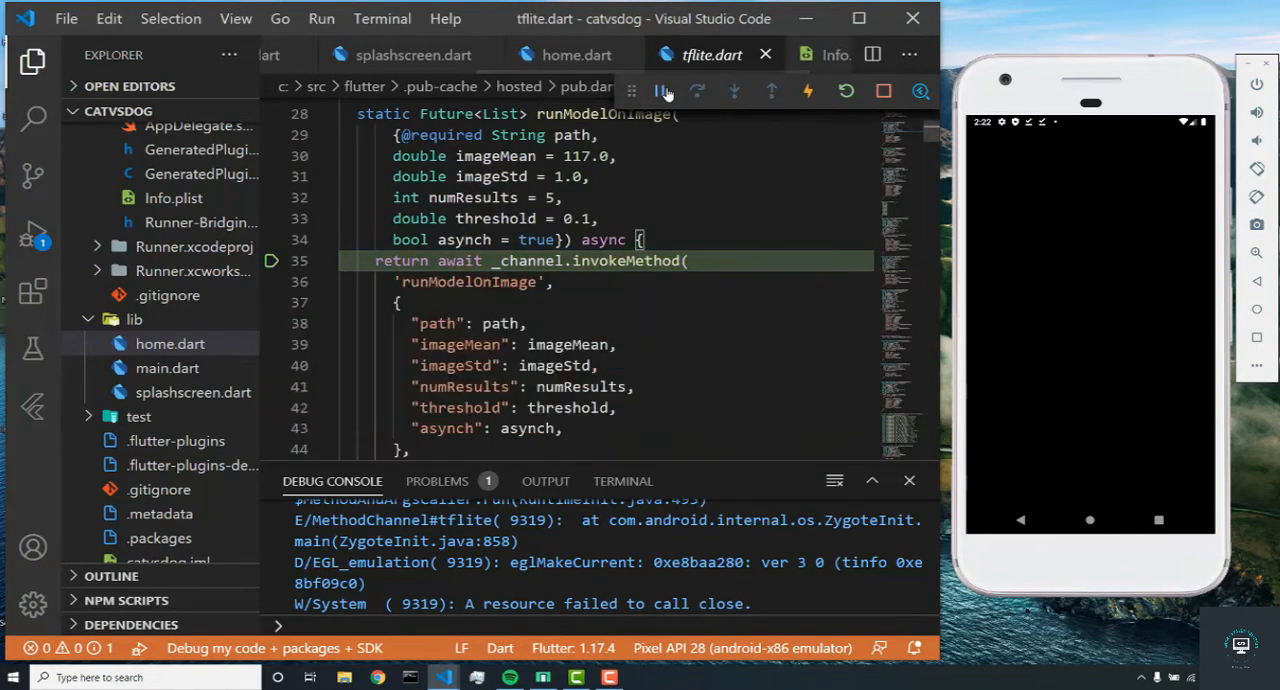
Step: Resume from the breakpoint, toggle comments on threshold/imageMean/imageStd, save, and hot restart the app
click(575, 54)
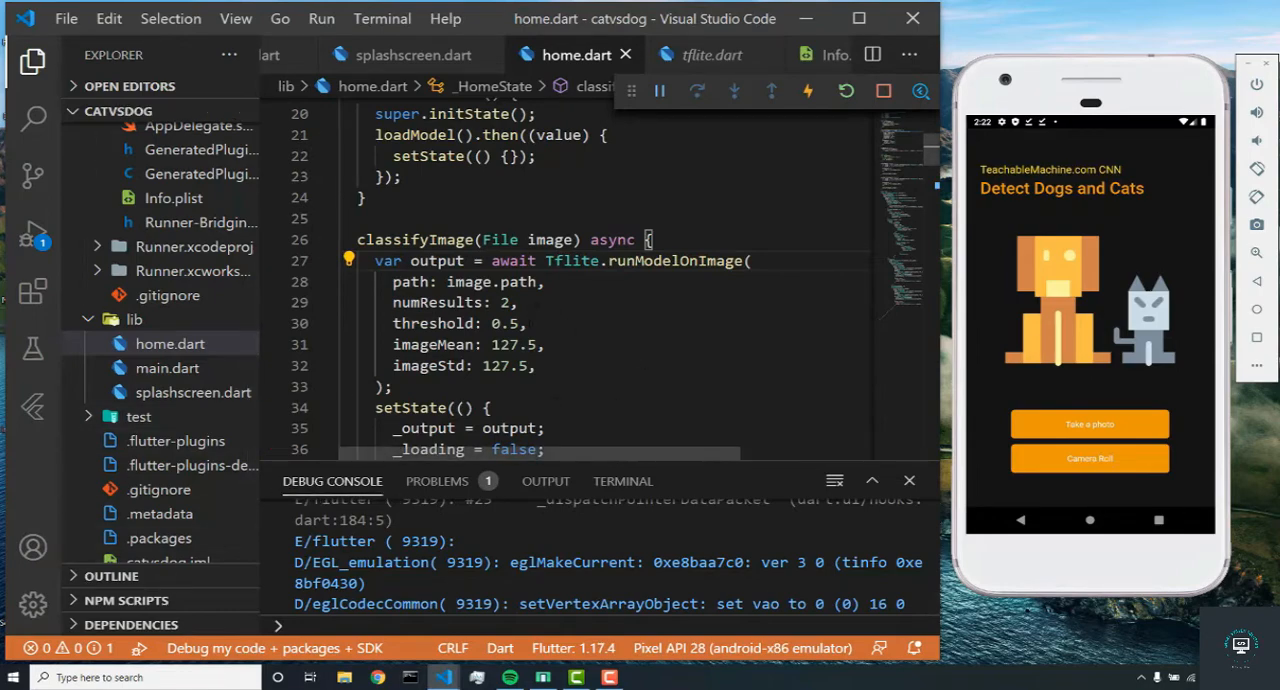
key(ctrl+/)
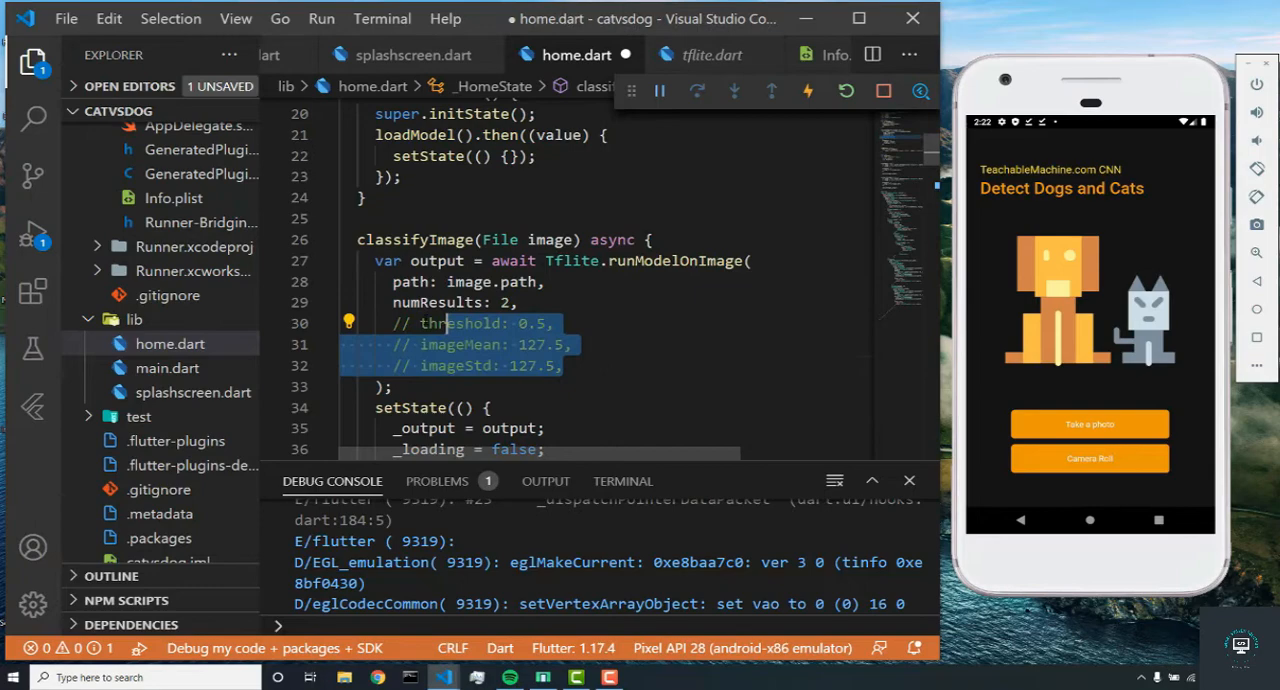
key(ctrl+s)
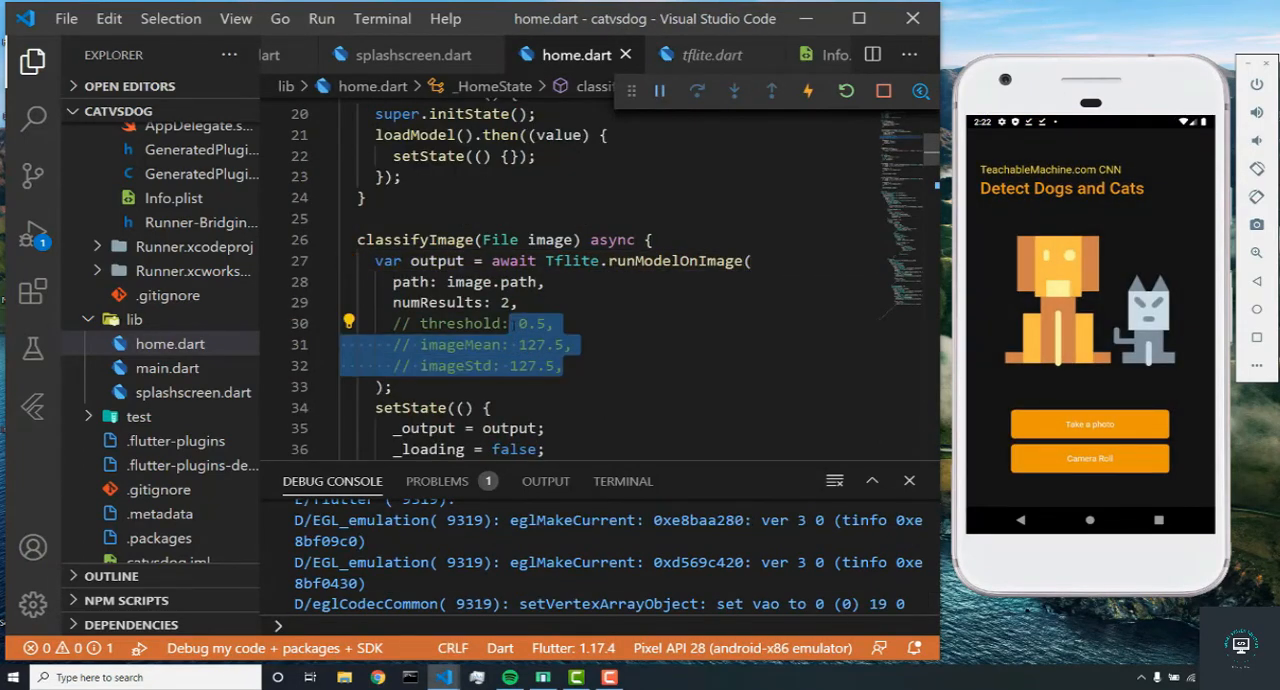
click(846, 91)
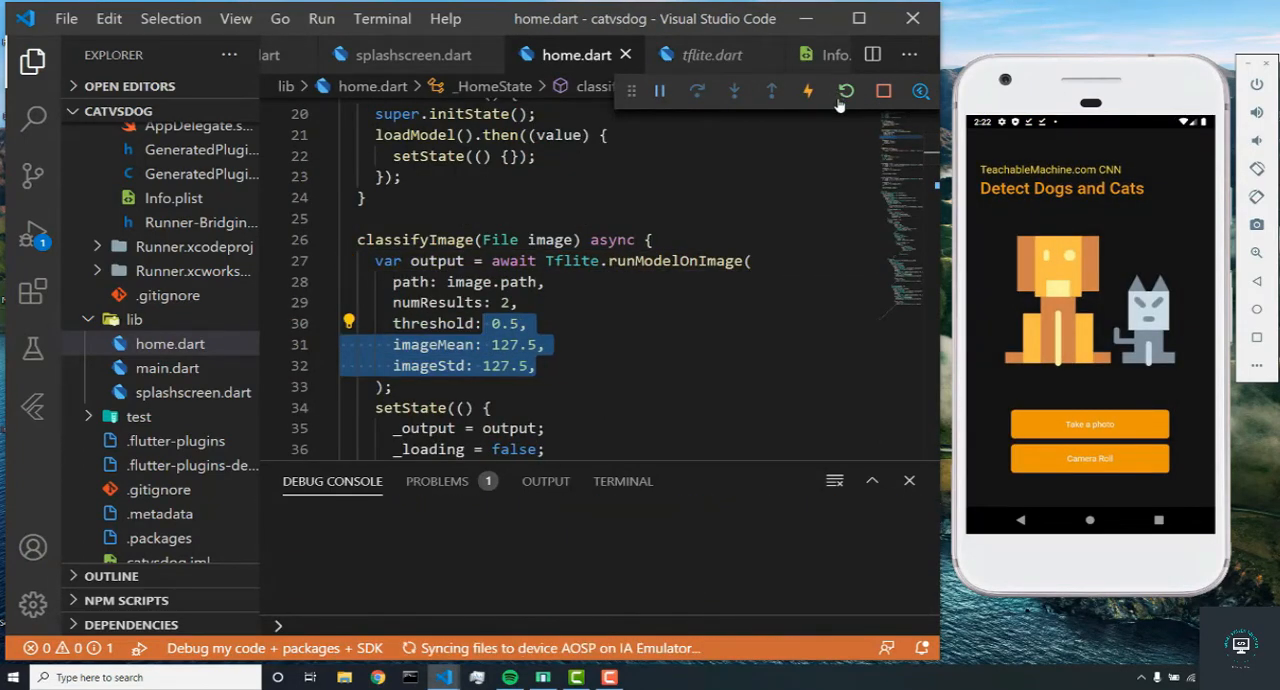
click(846, 91)
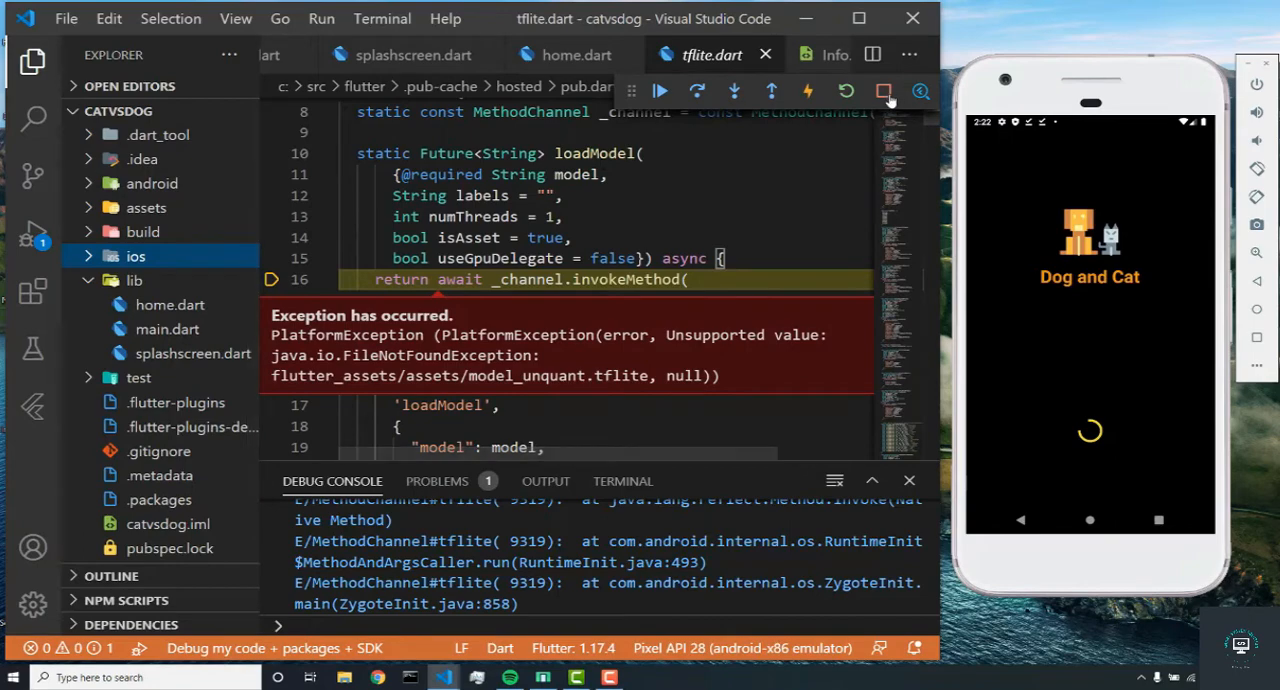
Step: Stop the debug session that crashed on model_unquant.tflite and relaunch the app
click(884, 91)
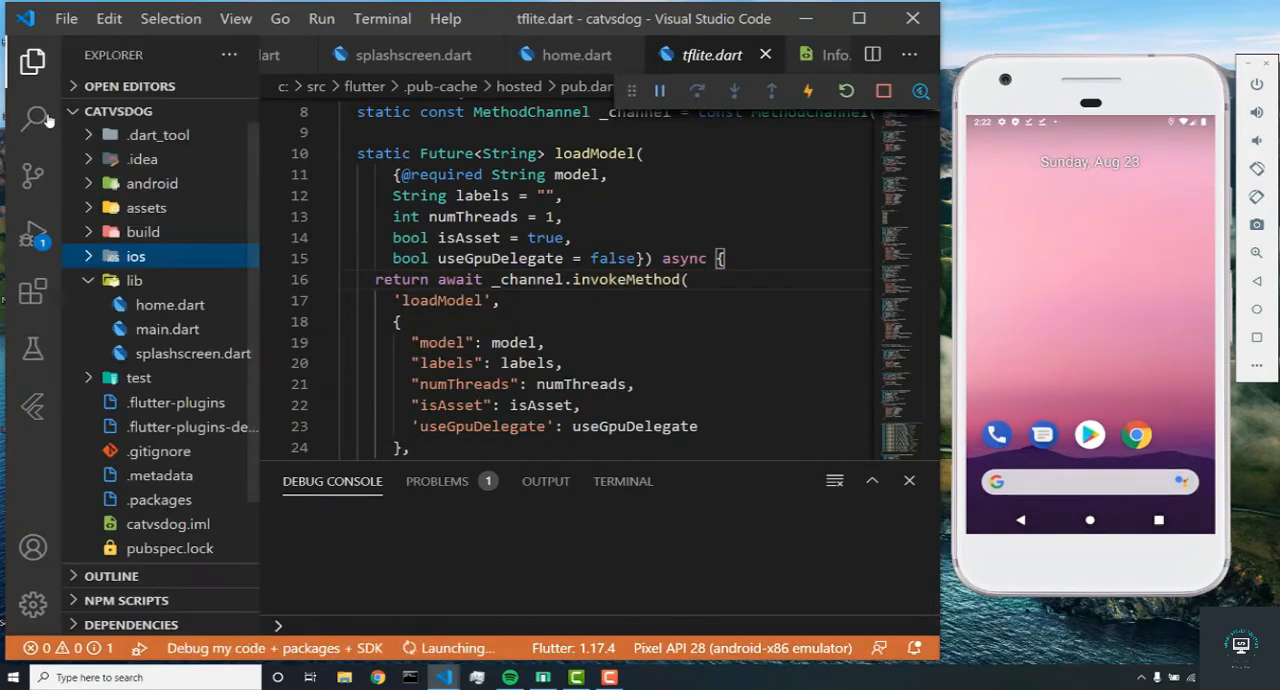
click(145, 207)
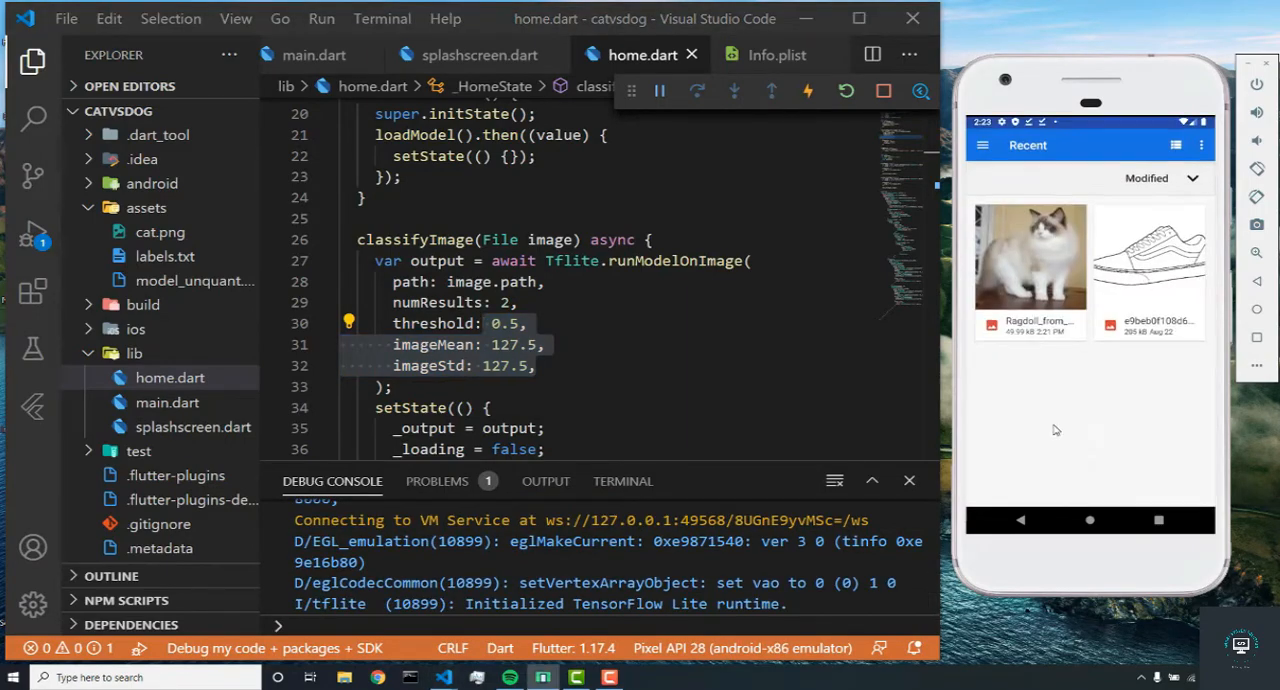
Step: Pick the Ragdoll cat photo in the emulator and scroll home.dart to the _output[0] Text
click(1030, 270)
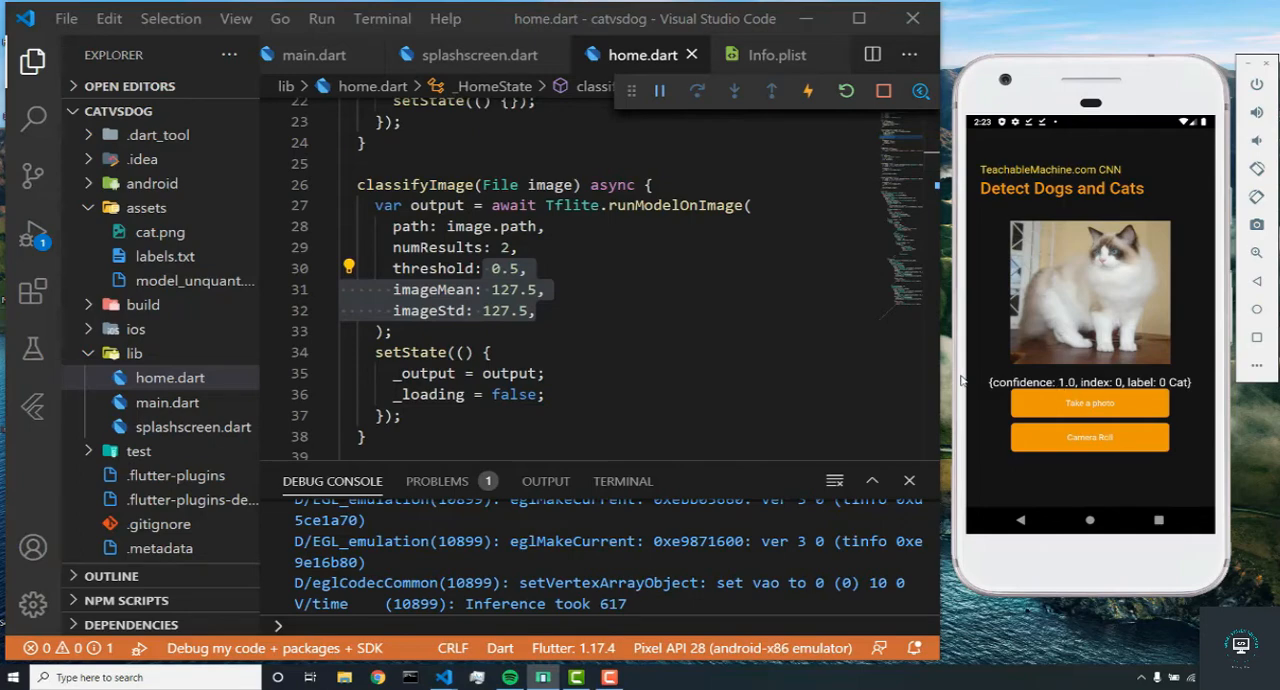
scroll(down, 3)
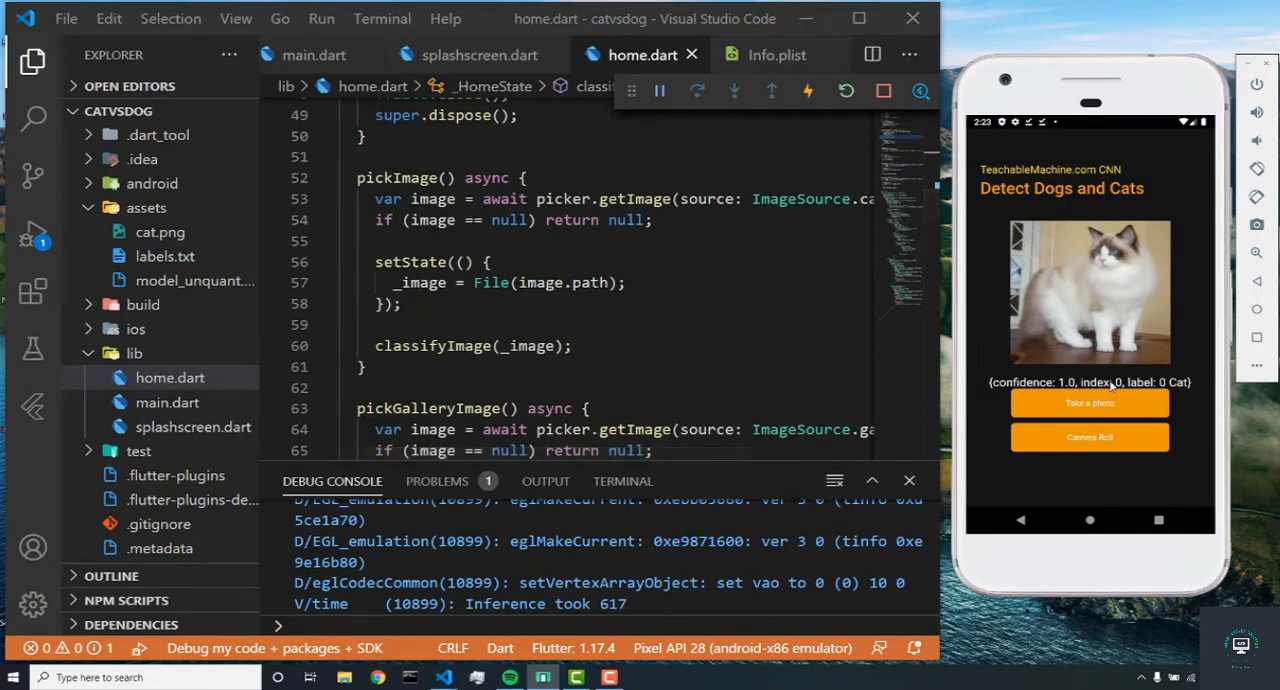
mouse_move(1180, 388)
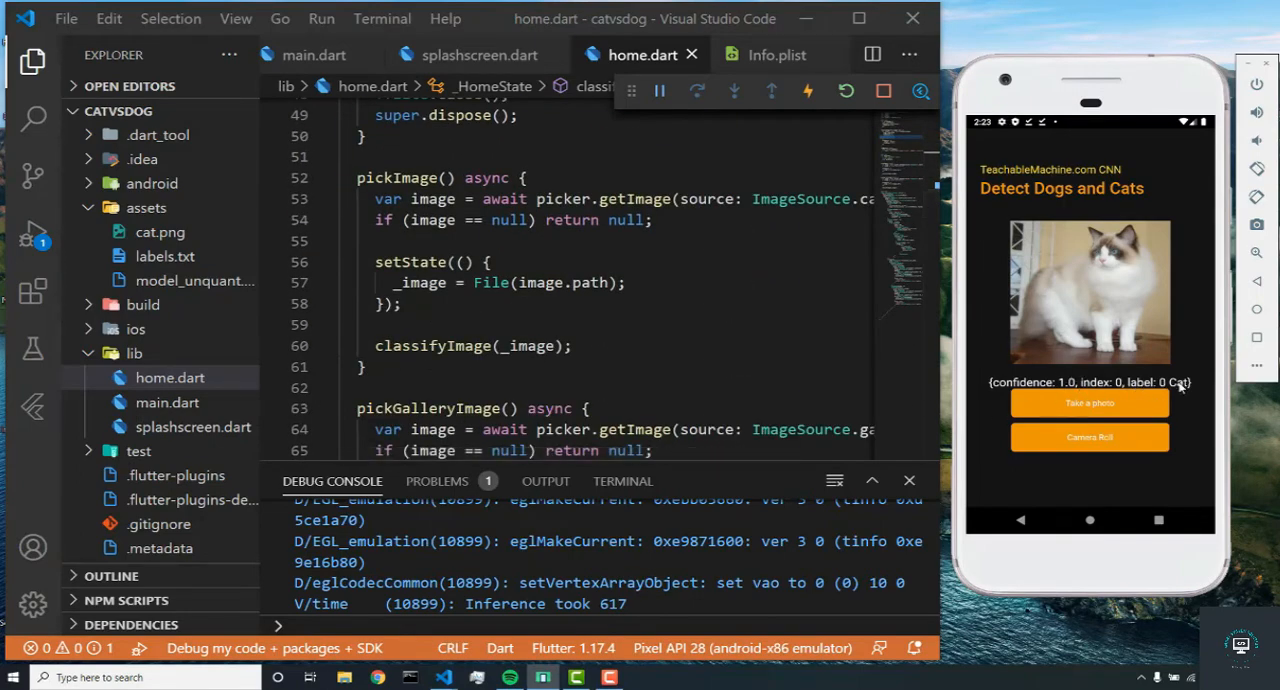
scroll(down, 3)
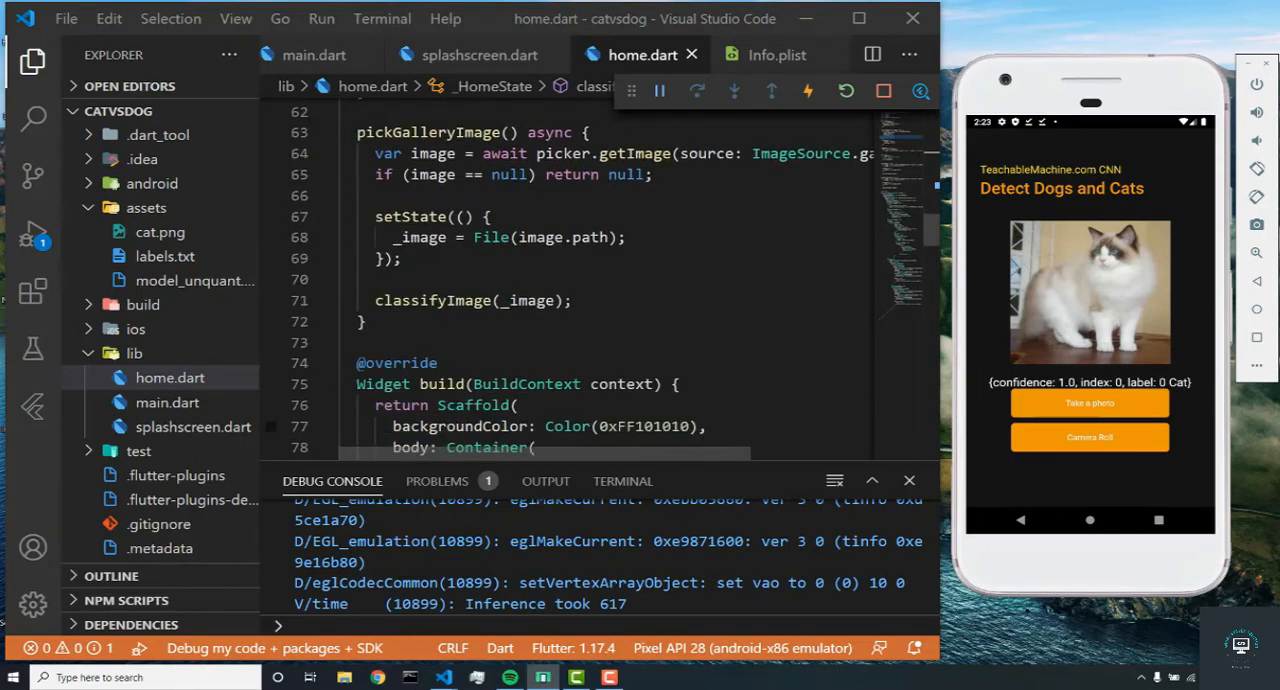
scroll(down, 3)
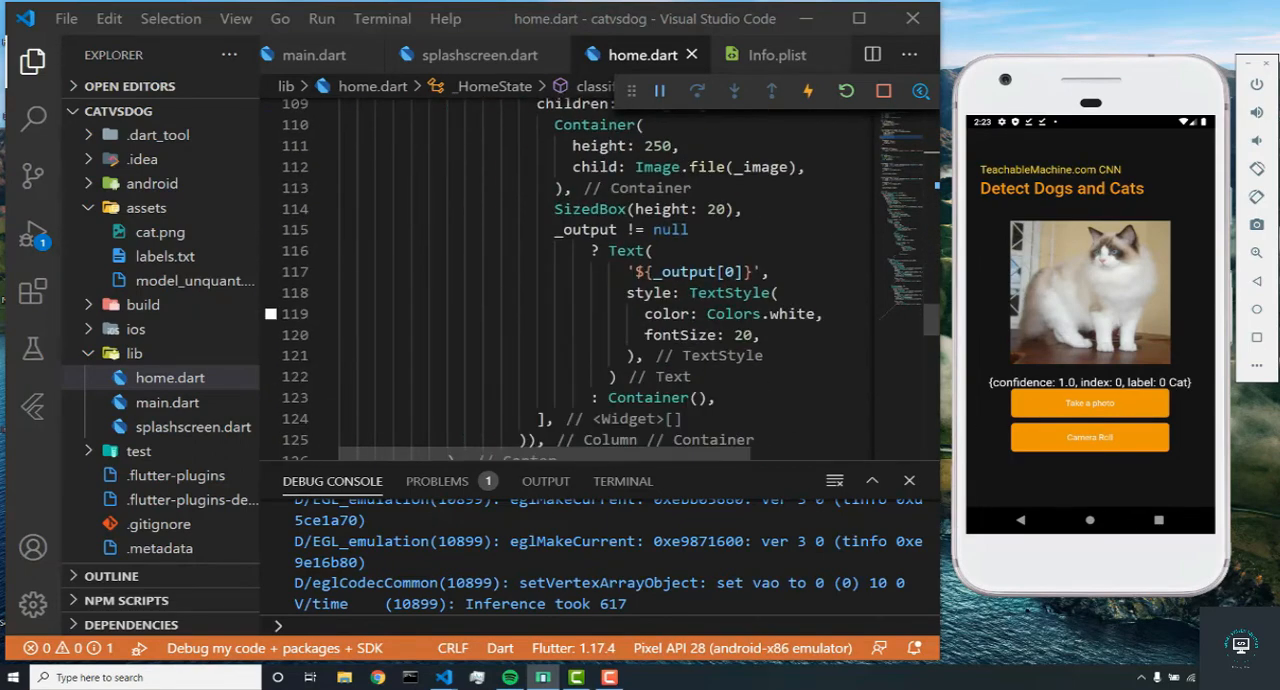
Step: Change the result Text to _output[0]['label'] and save to hot reload
click(650, 250)
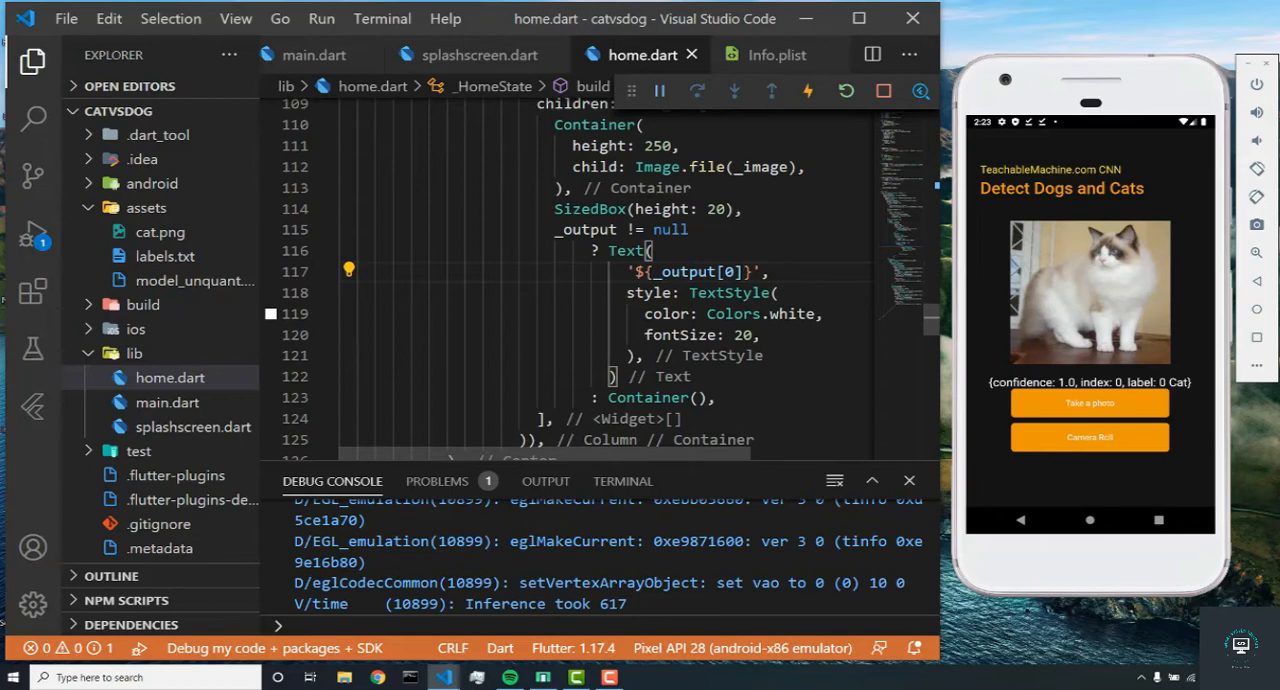
text([''])
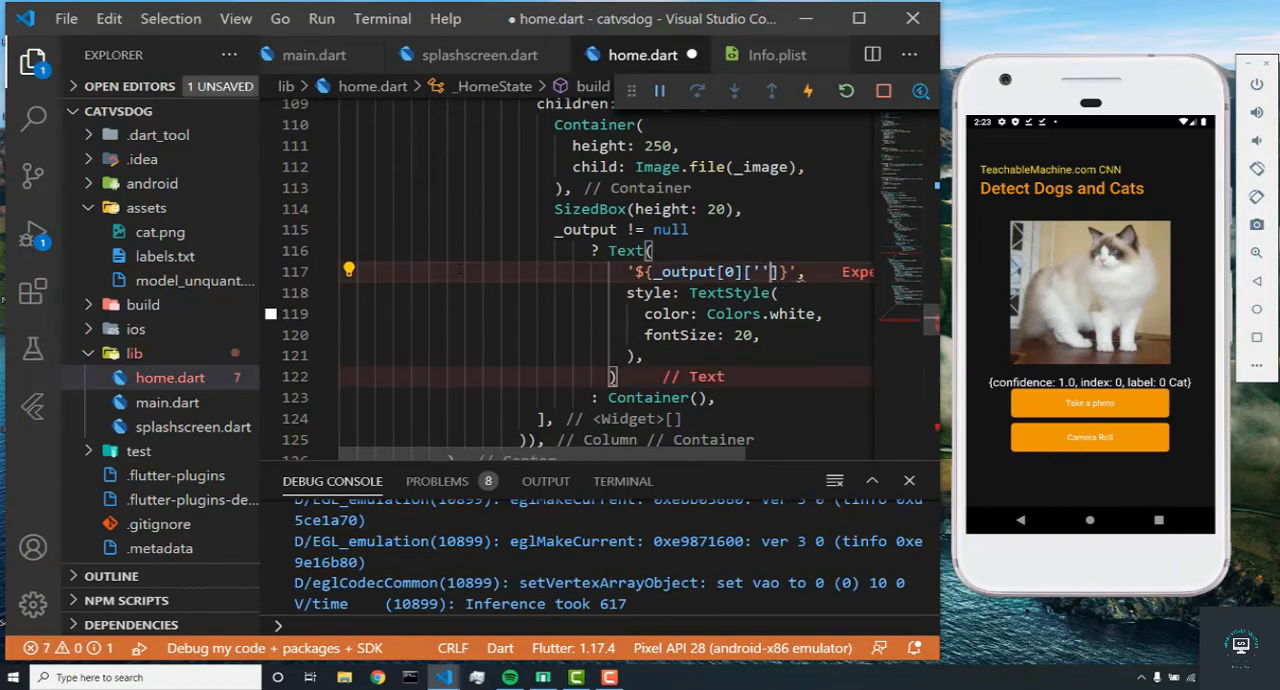
text(label)
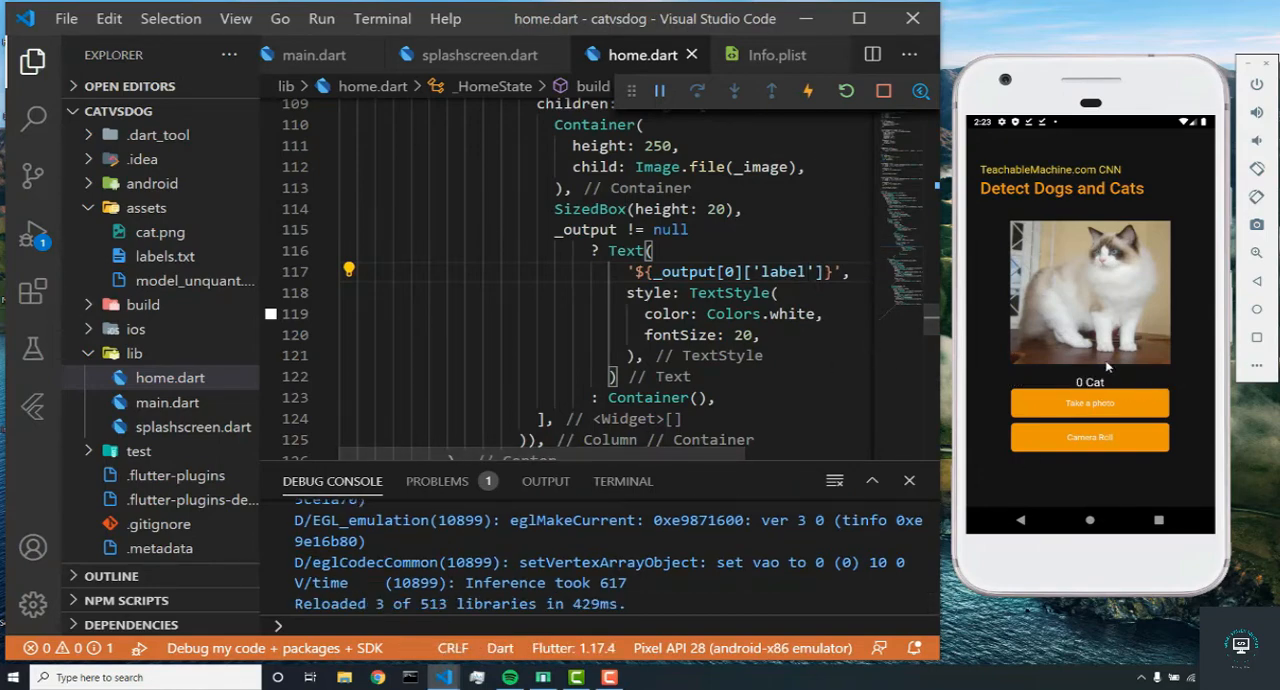
scroll(up, 3)
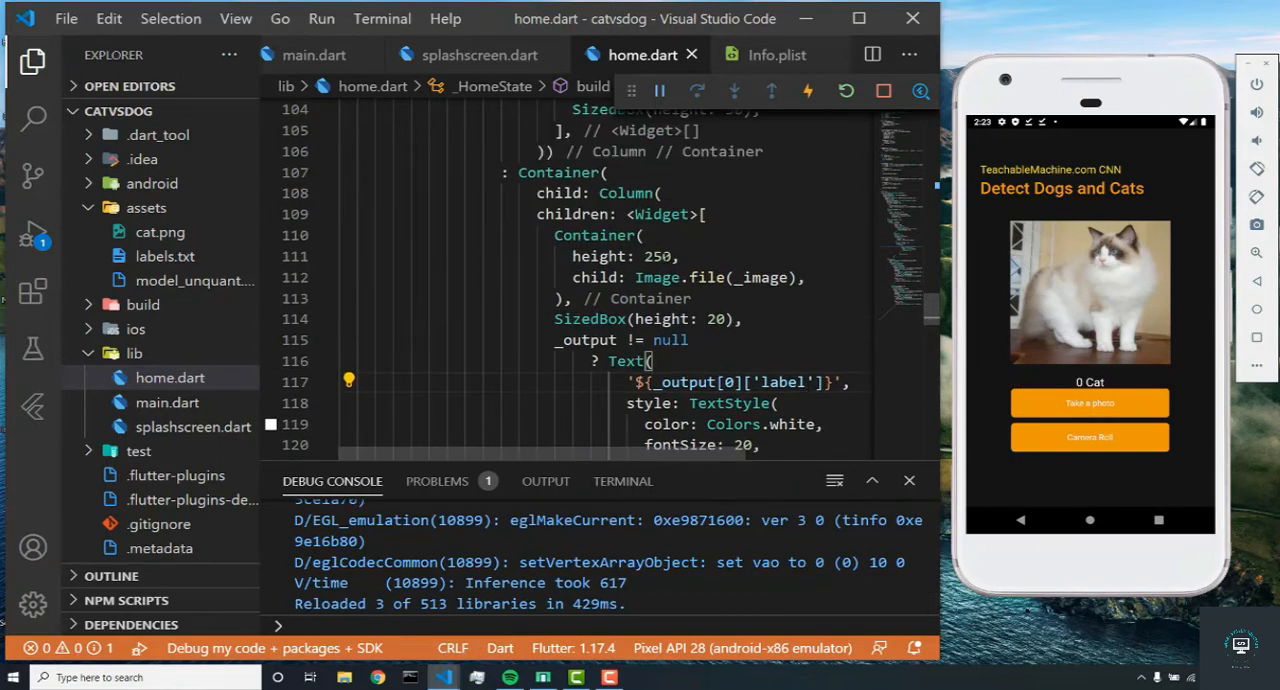
scroll(down, 3)
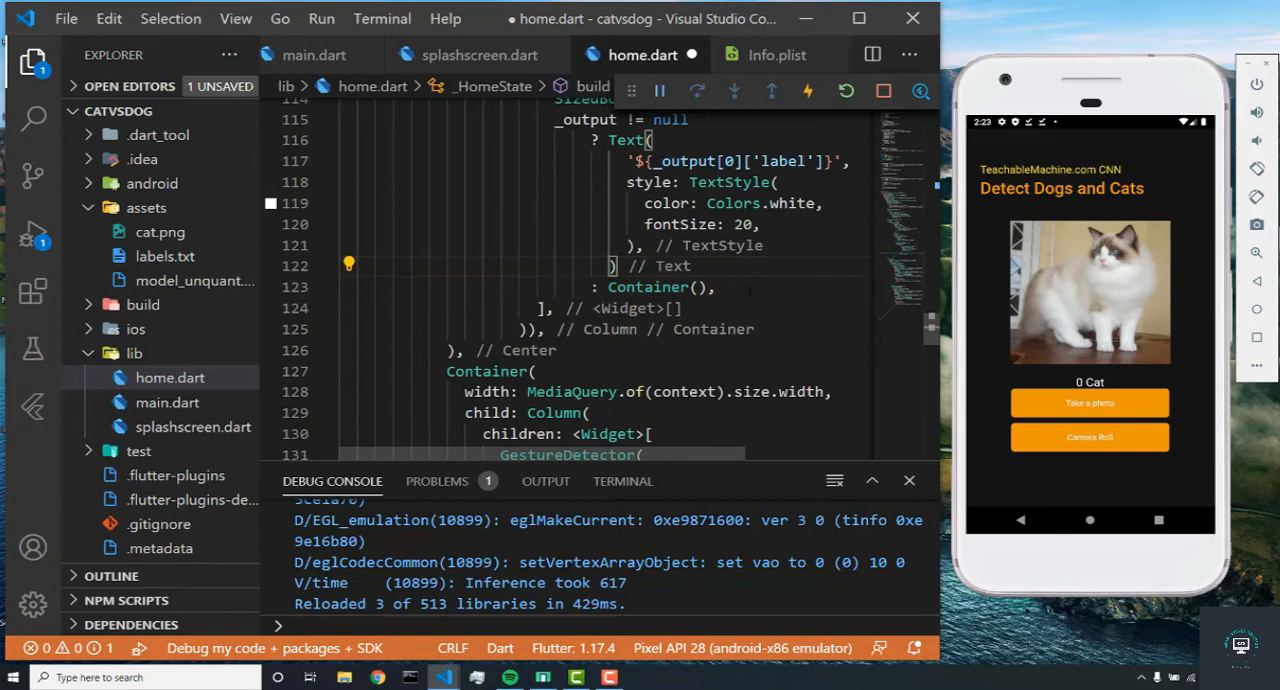
Step: Add SizedBox(height: 10) after the result Text, then open labels.txt from assets
text(S)
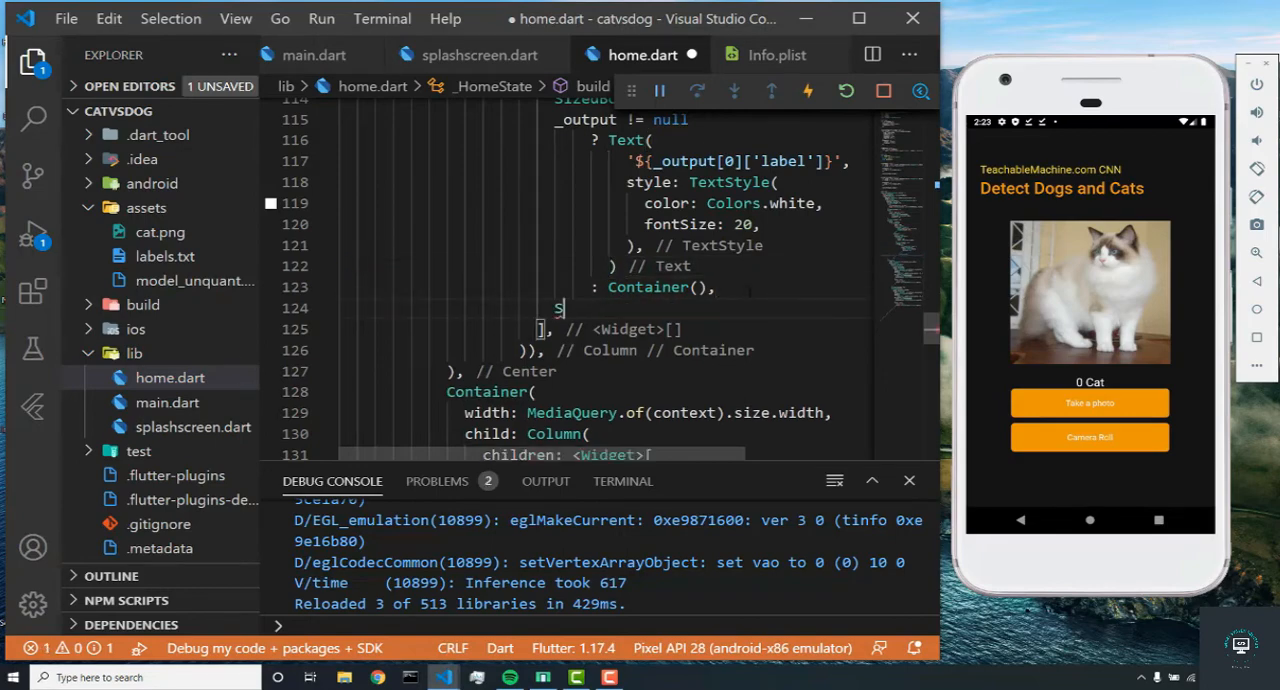
text(izedBox())
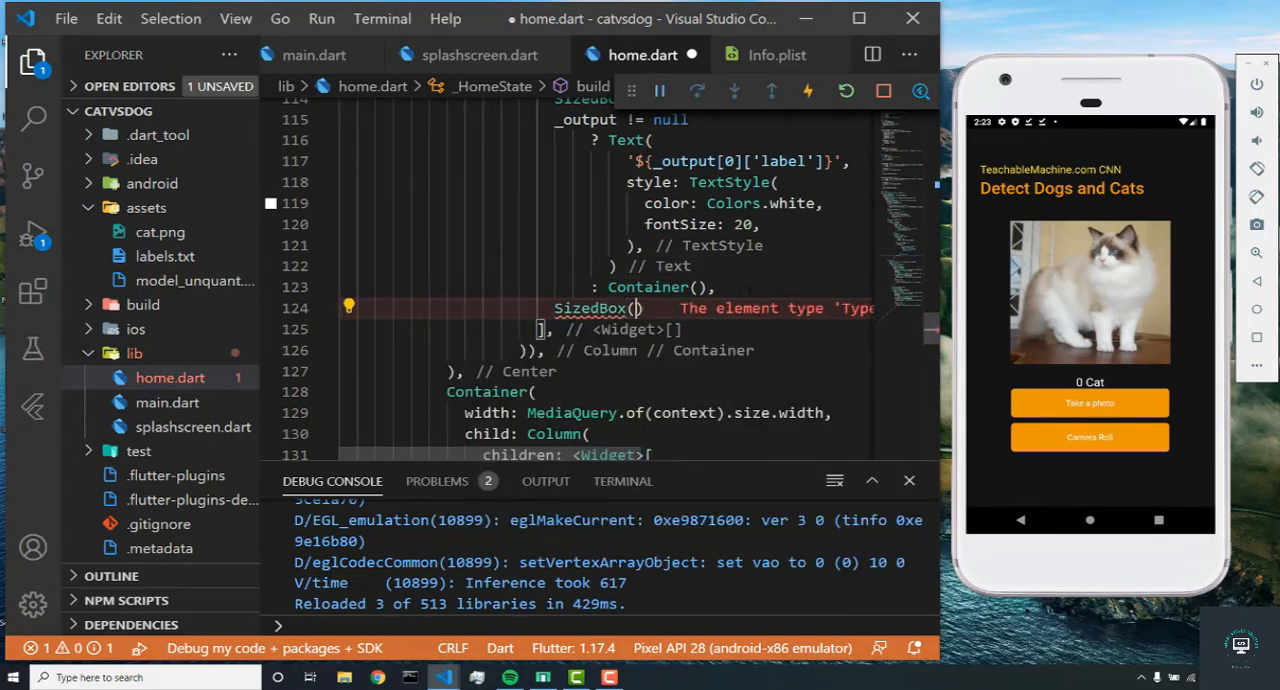
text(height: 2)
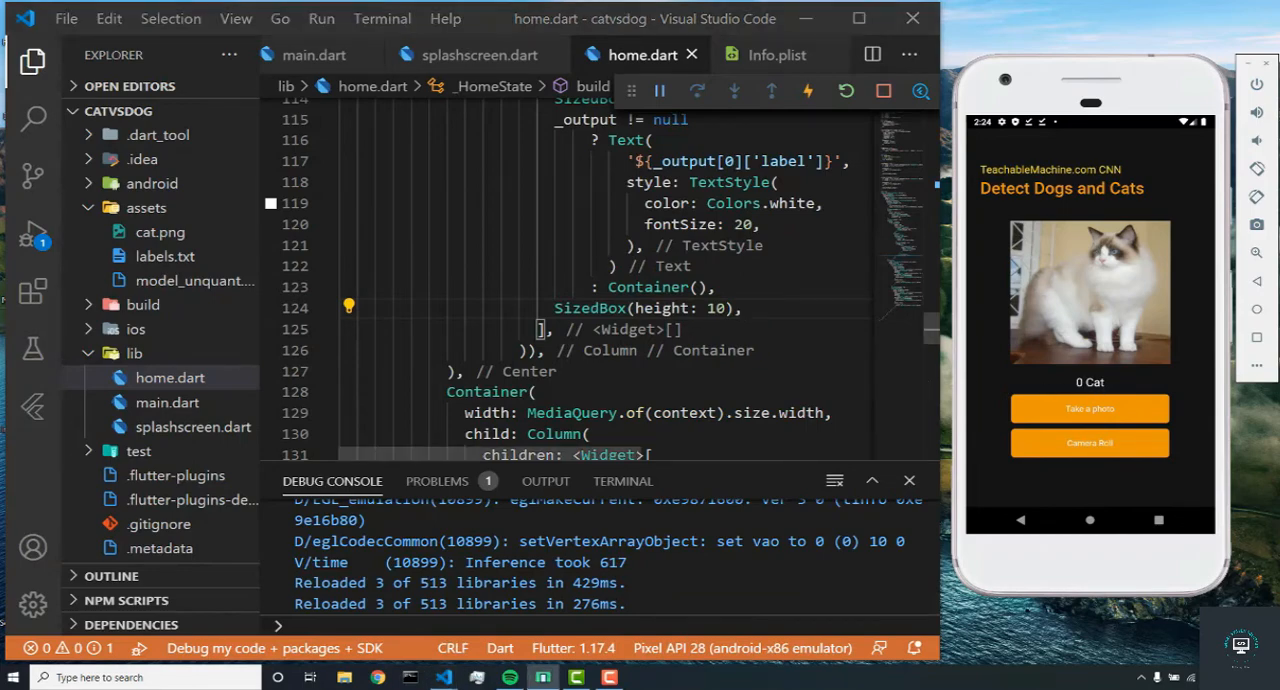
click(165, 256)
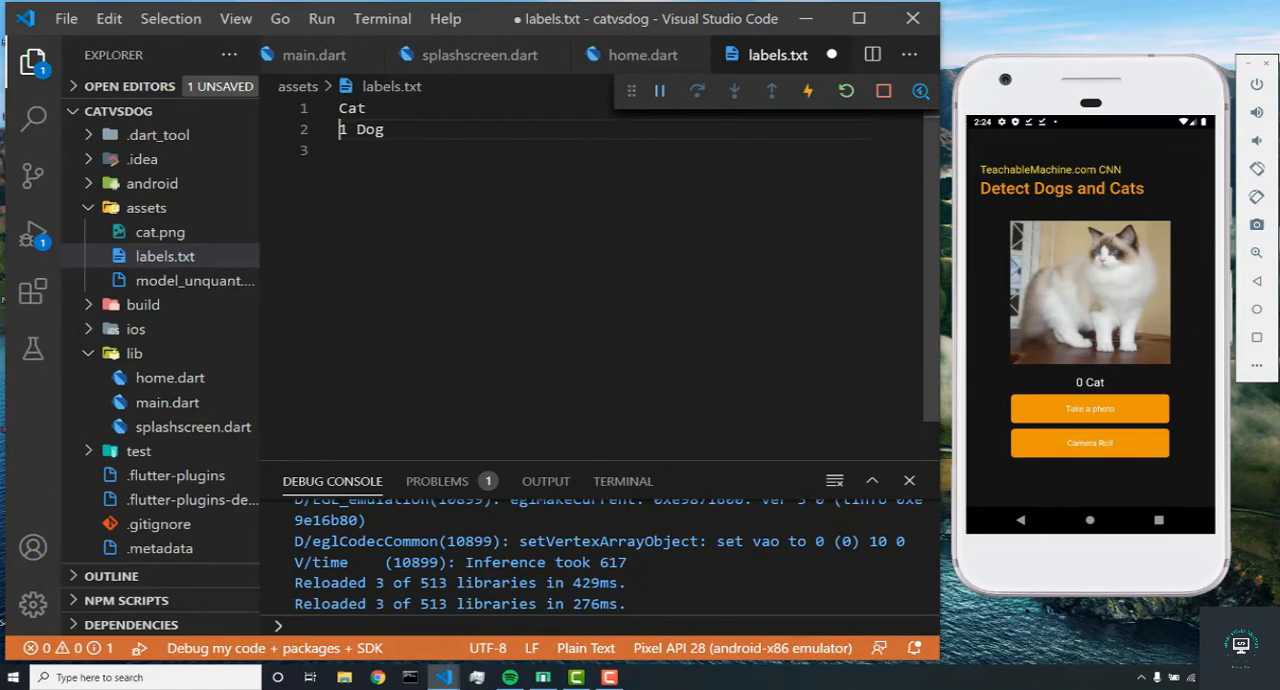
Step: Save labels.txt with the index number removed from the Dog label
key(ctrl+s)
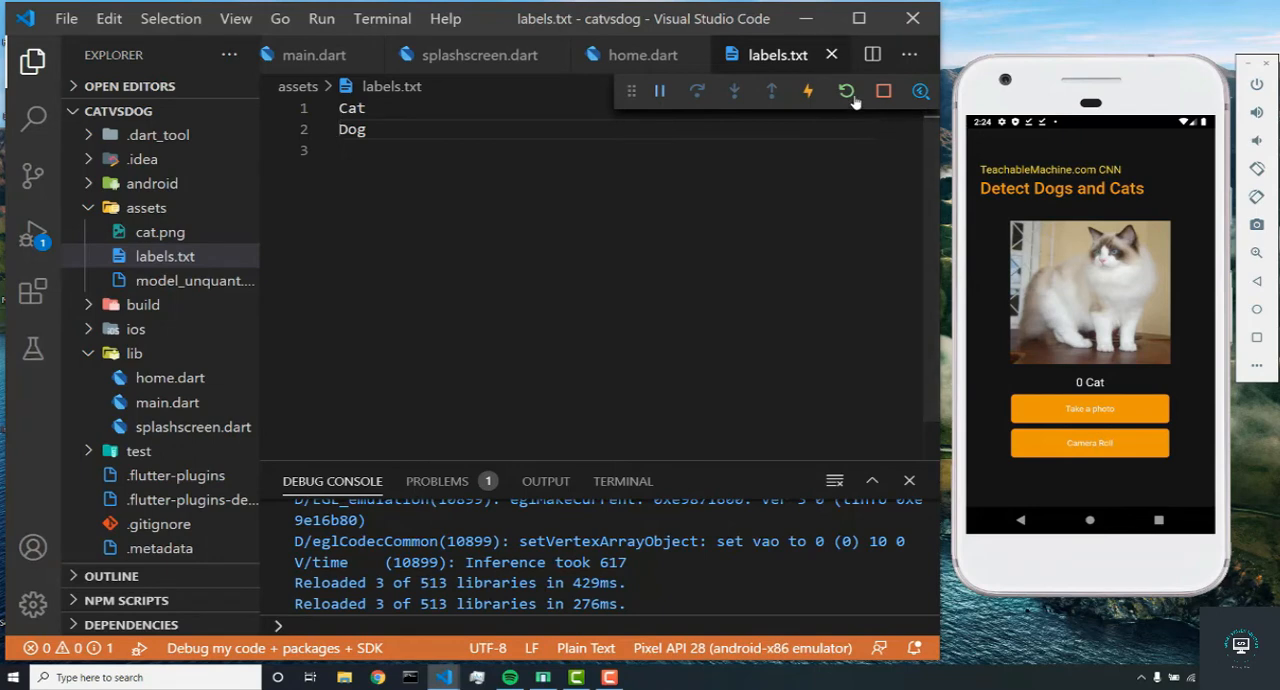
mouse_move(1048, 343)
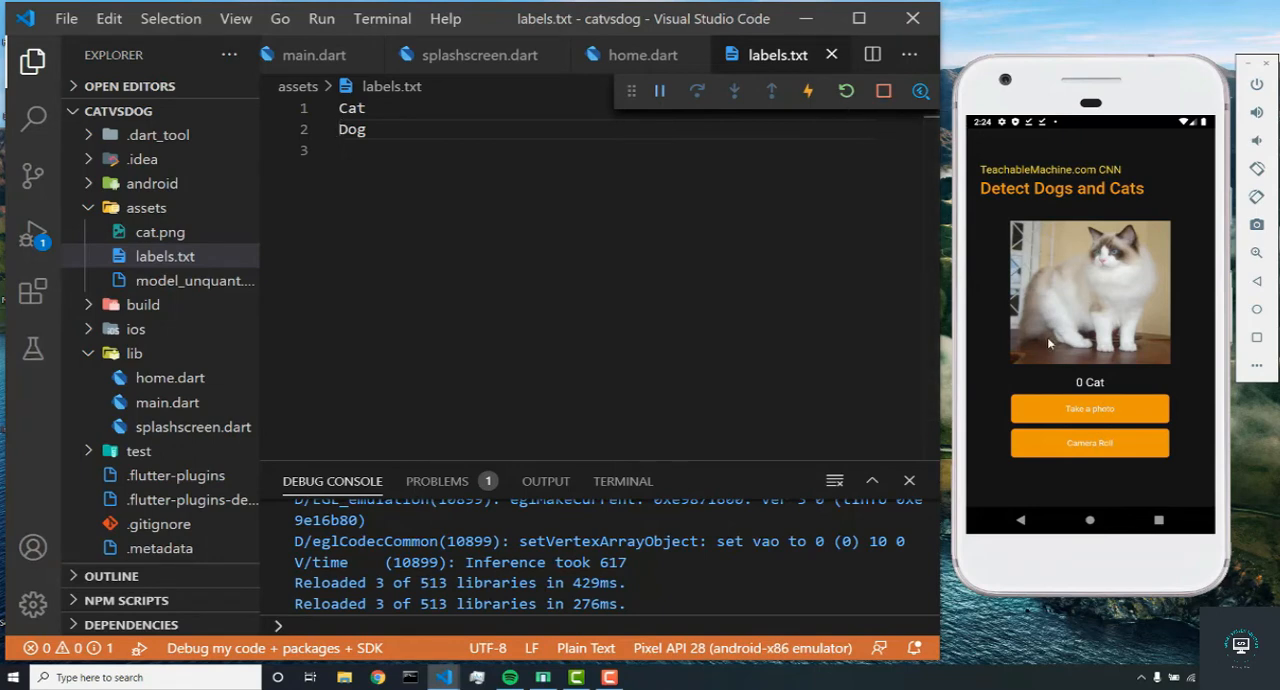